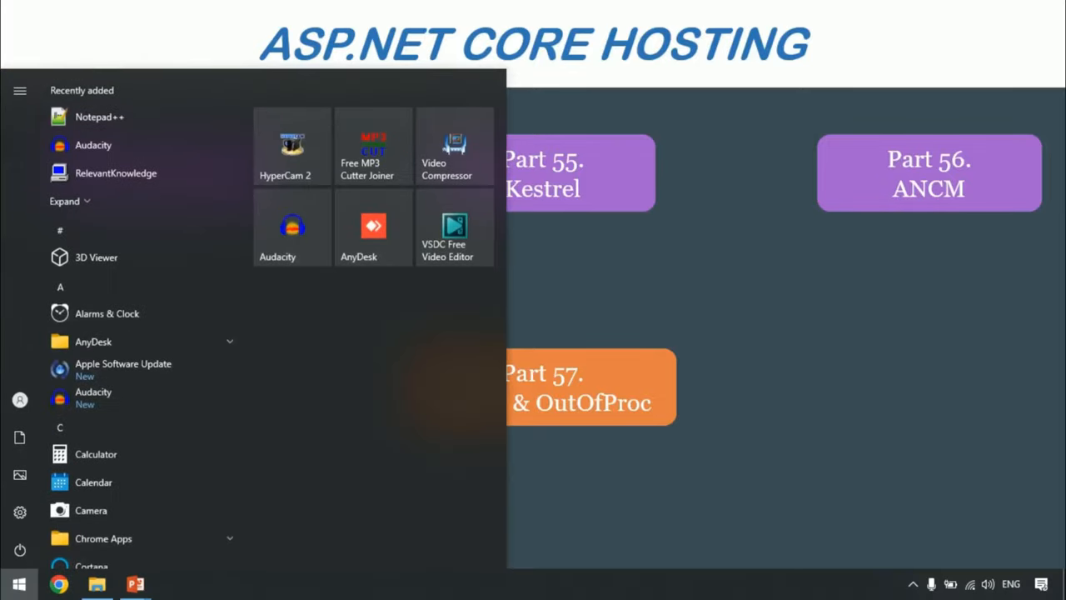
Step: Launch Task Manager via Start search 'task' and browse the Processes list
text(task)
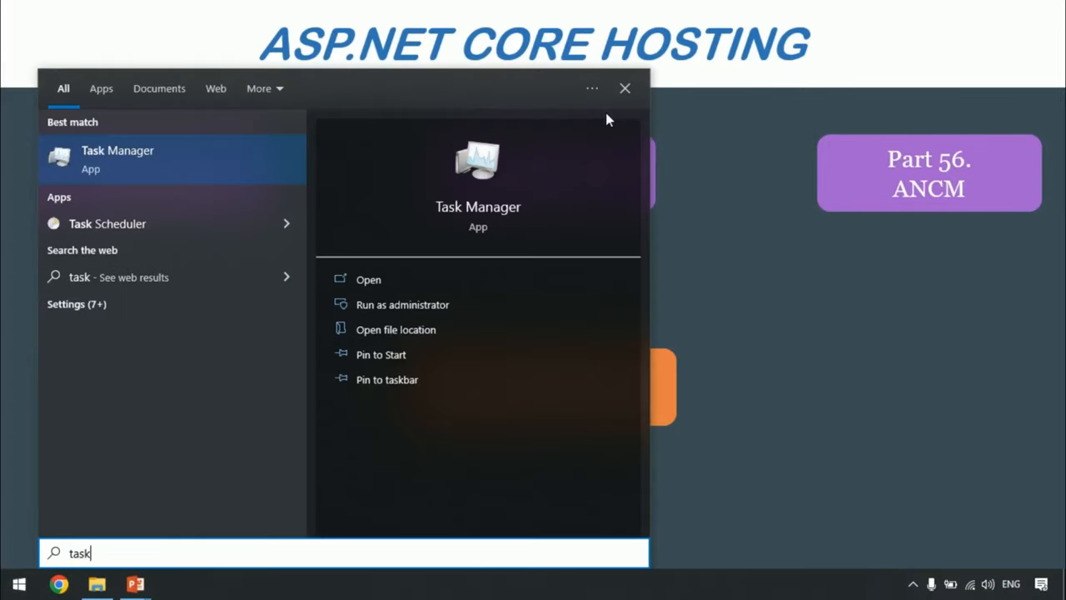
mouse_move(290, 223)
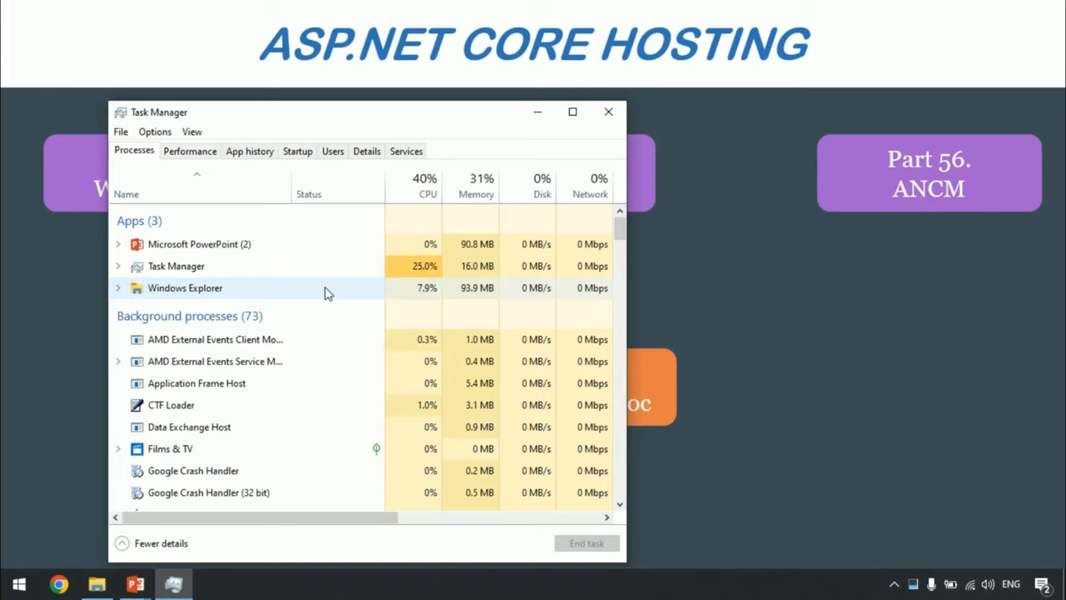
scroll(down, 3)
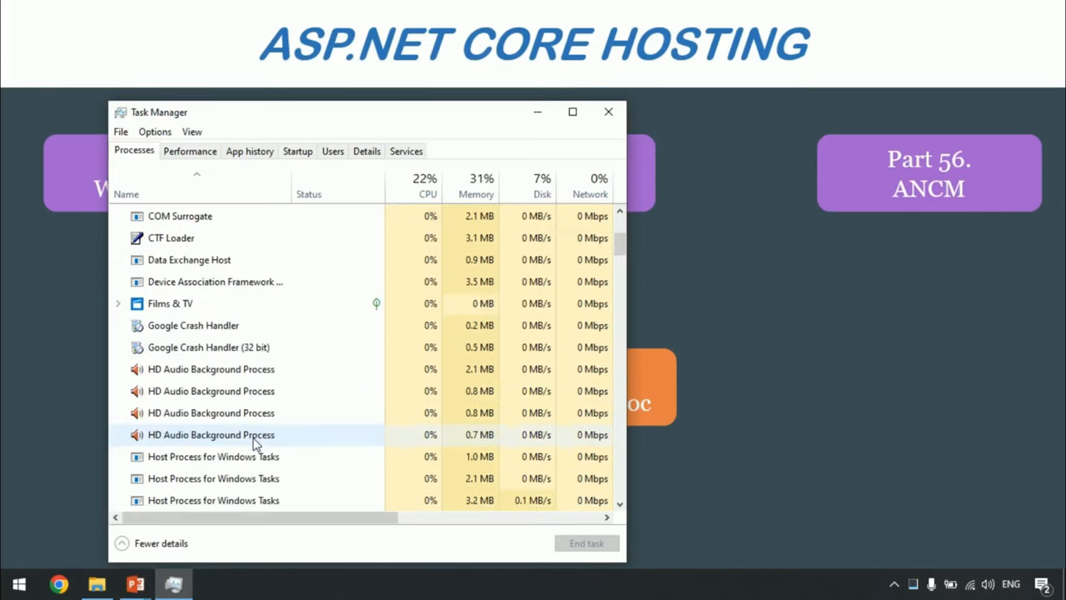
scroll(down, 3)
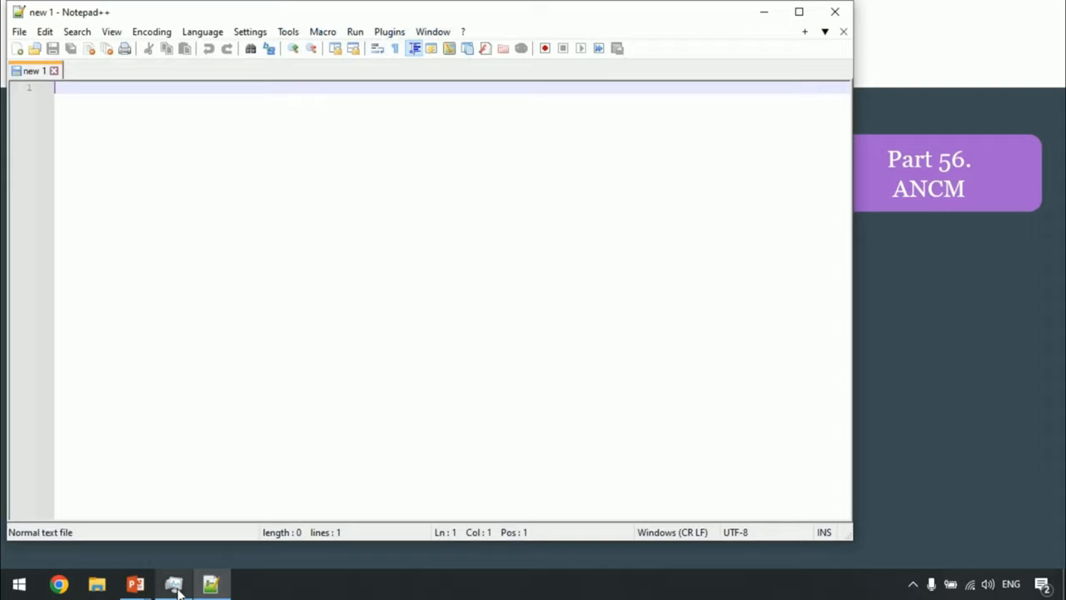
Step: Locate Notepad++ in Task Manager and view it in the Details process list
click(174, 583)
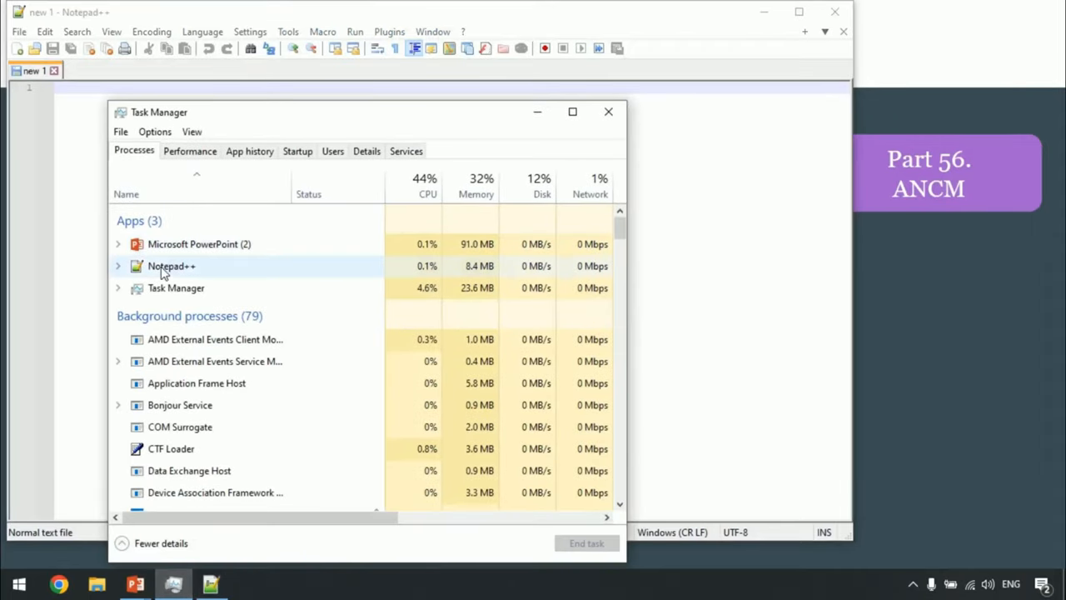
click(172, 266)
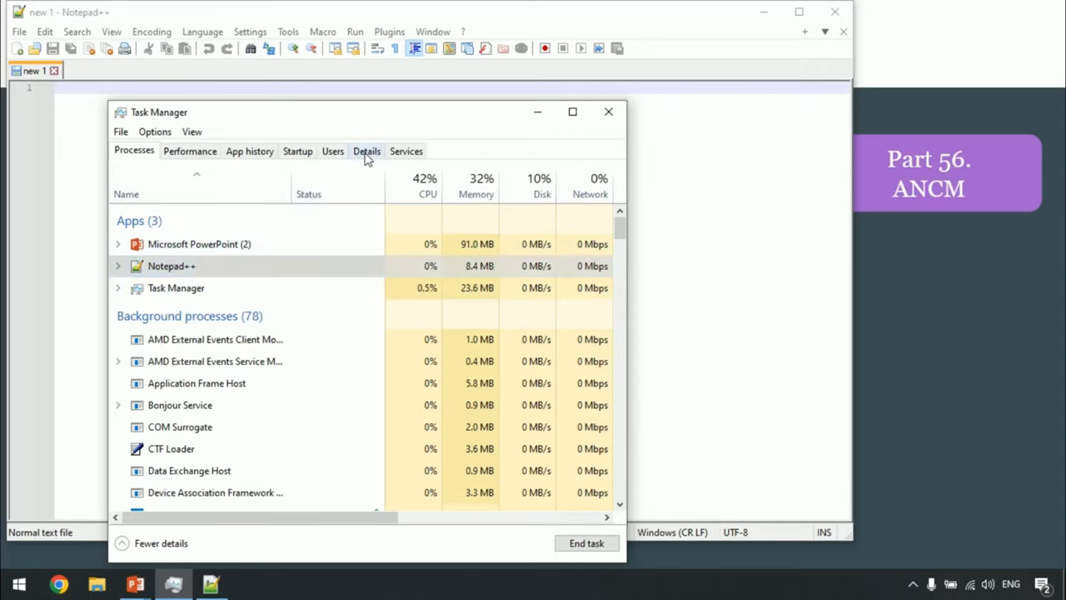
click(366, 150)
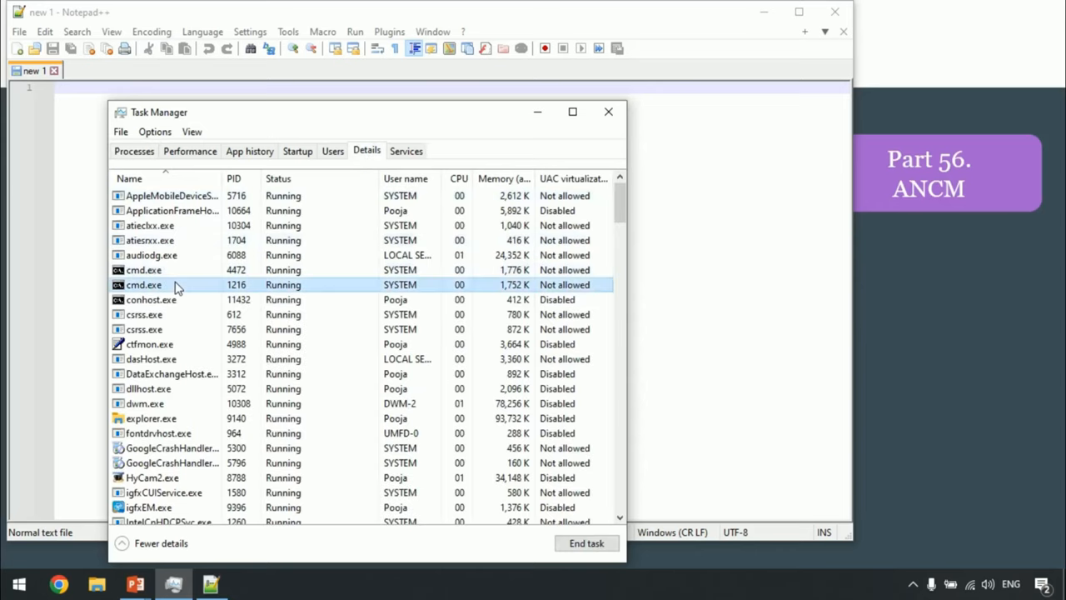
scroll(down, 3)
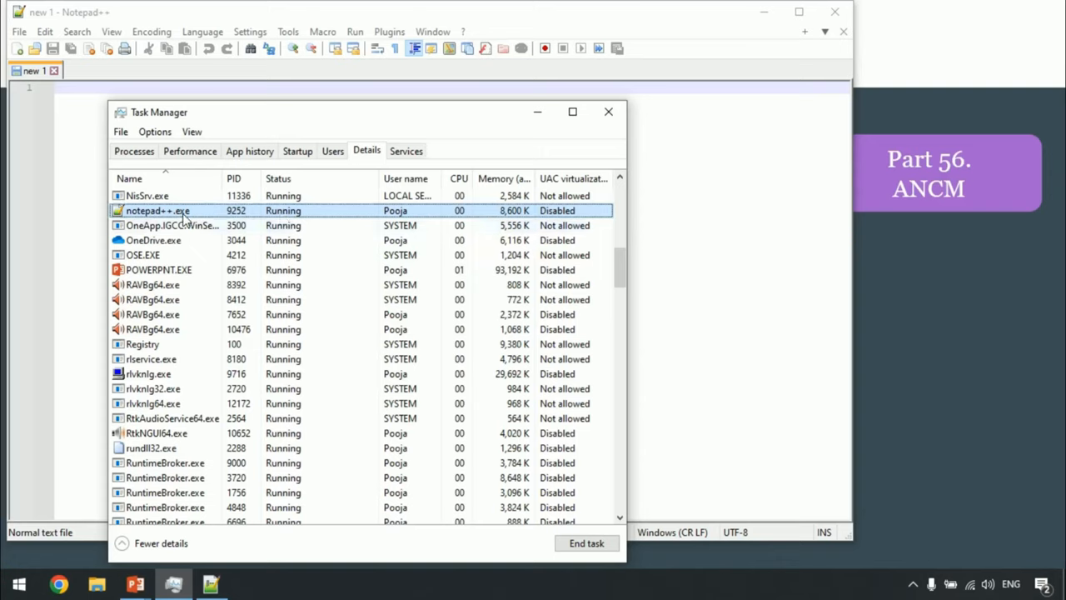
Step: End the notepad++.exe task, relaunch Notepad++ and find its new PID
right_click(157, 210)
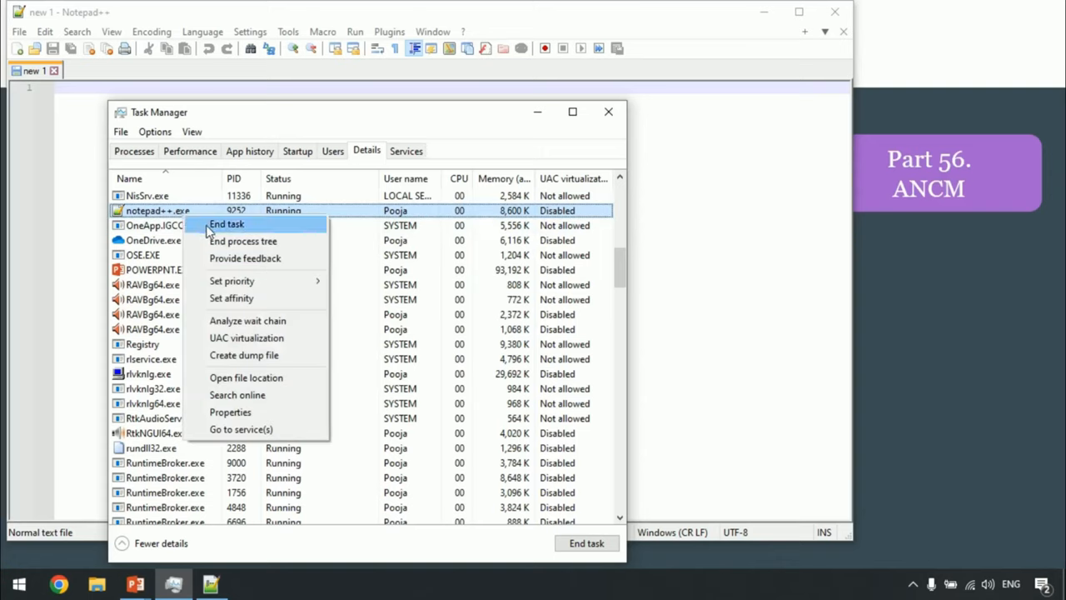
click(226, 224)
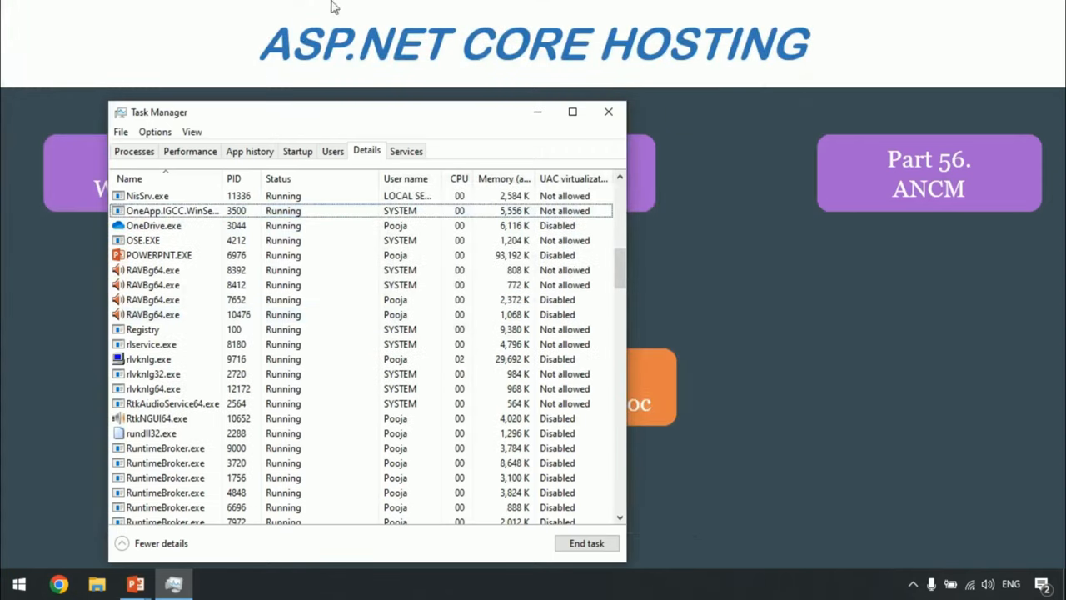
click(19, 583)
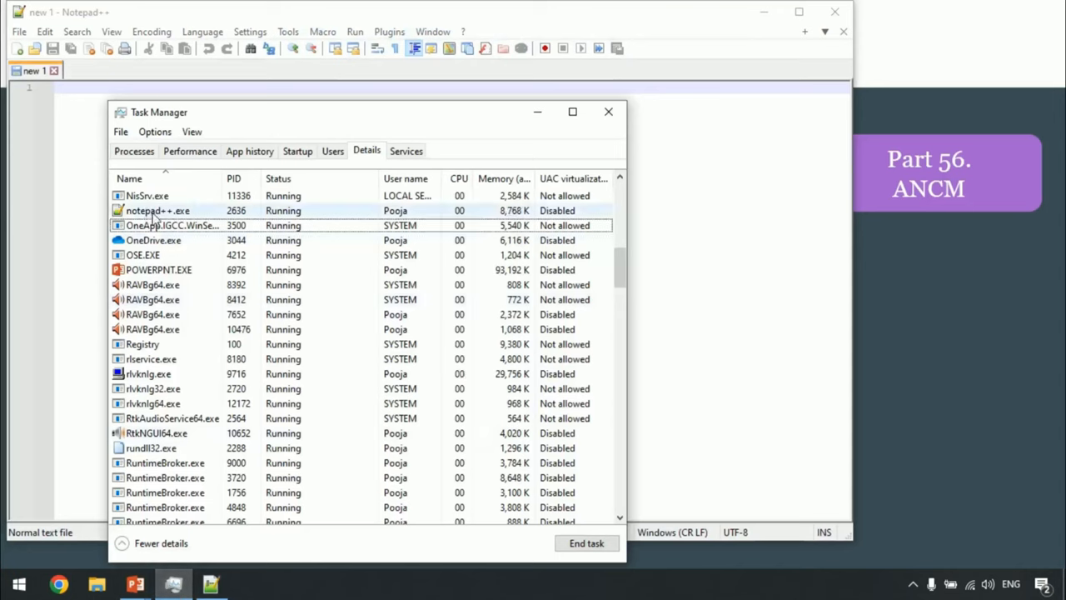
click(156, 210)
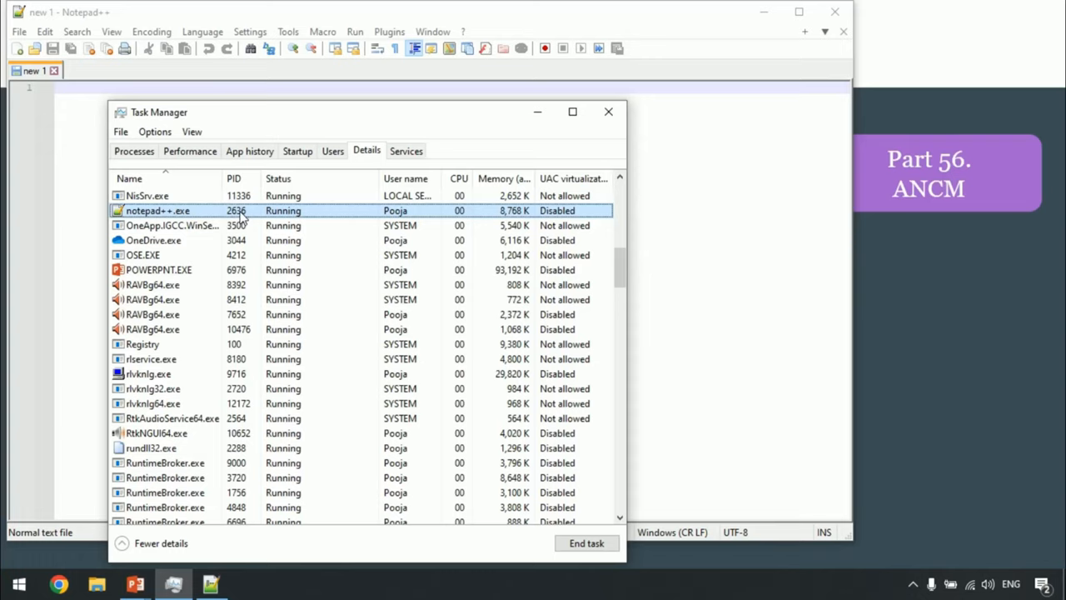
mouse_move(517, 115)
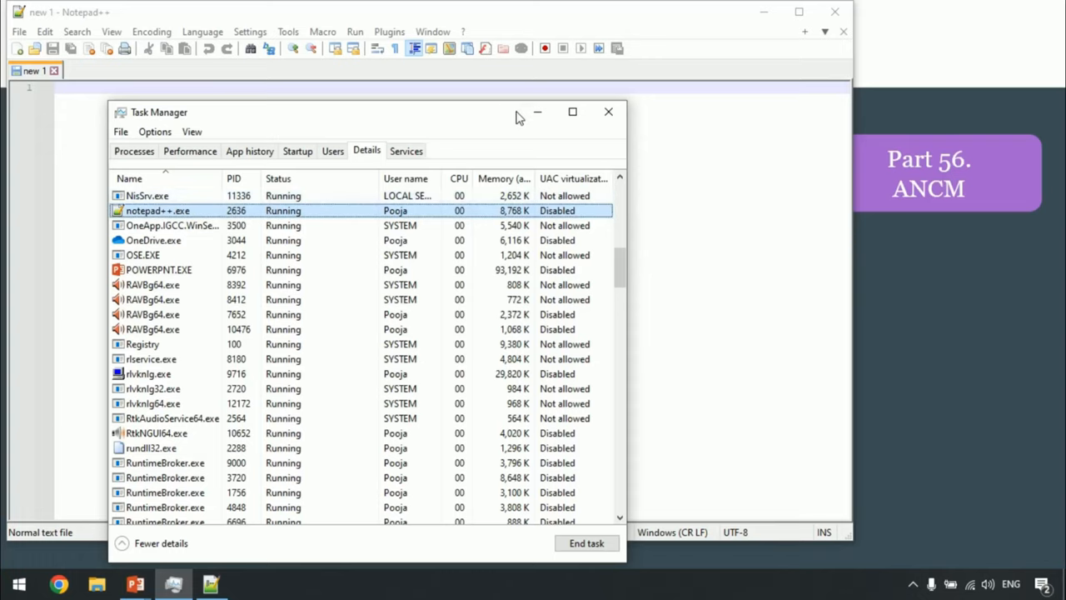
mouse_move(536, 112)
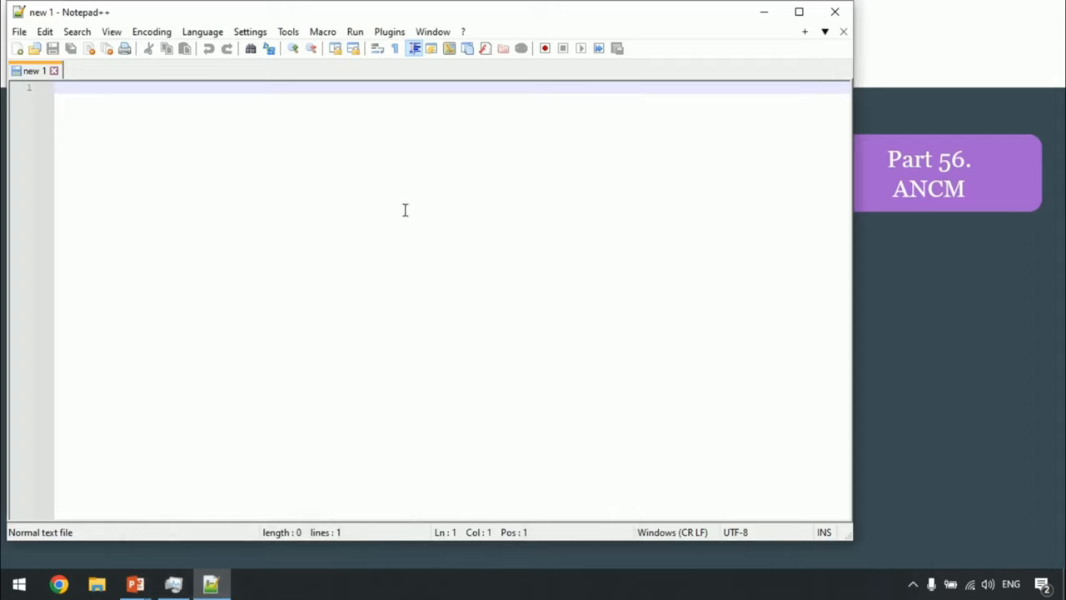
Step: Return to the PowerPoint slide on In-Process versus Out-Of-Process hosting
click(18, 582)
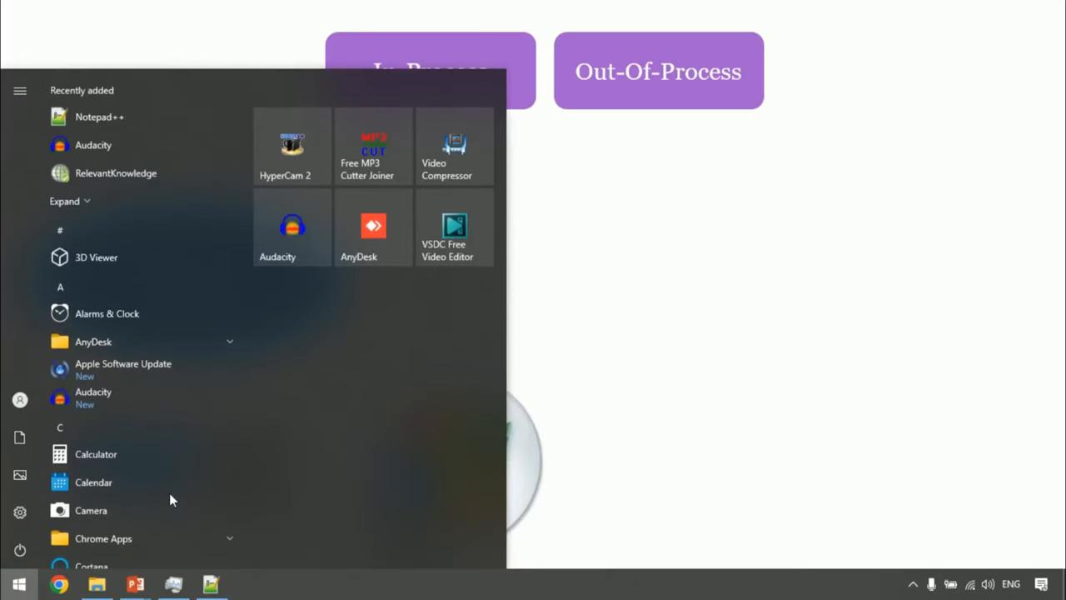
Step: Check the bottom of the Details list (WavesSysSvc64, WinStore.App) for w3wp, then reach for the Start menu
click(173, 583)
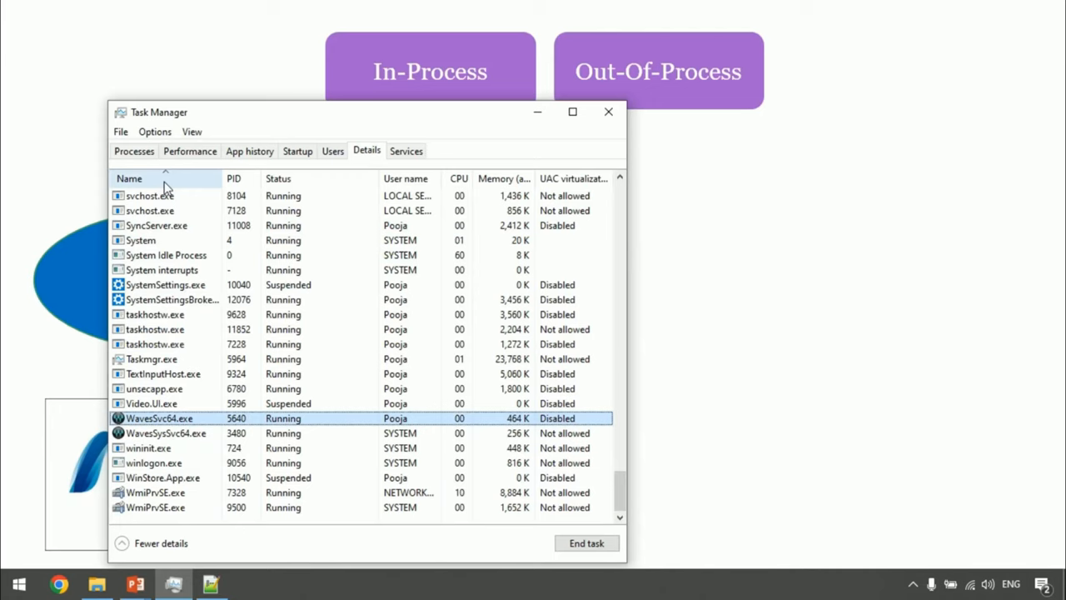
click(166, 433)
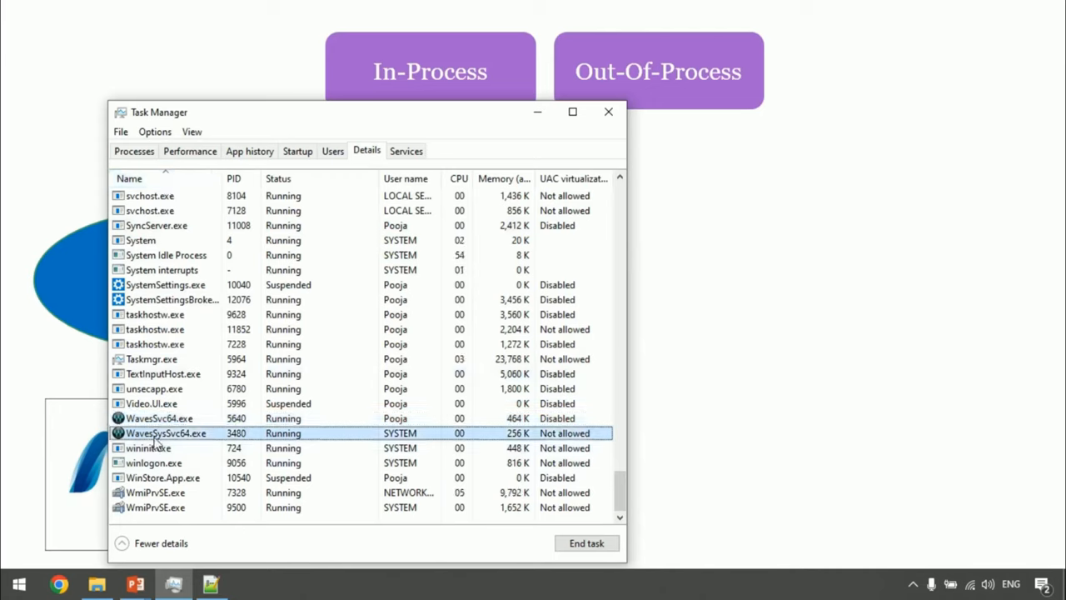
click(167, 493)
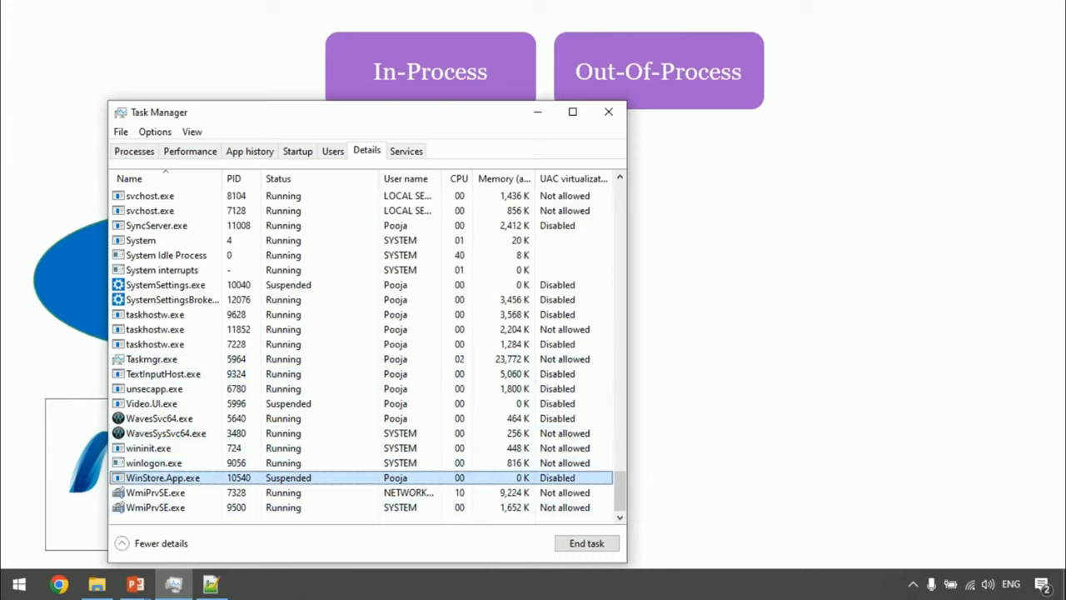
click(18, 583)
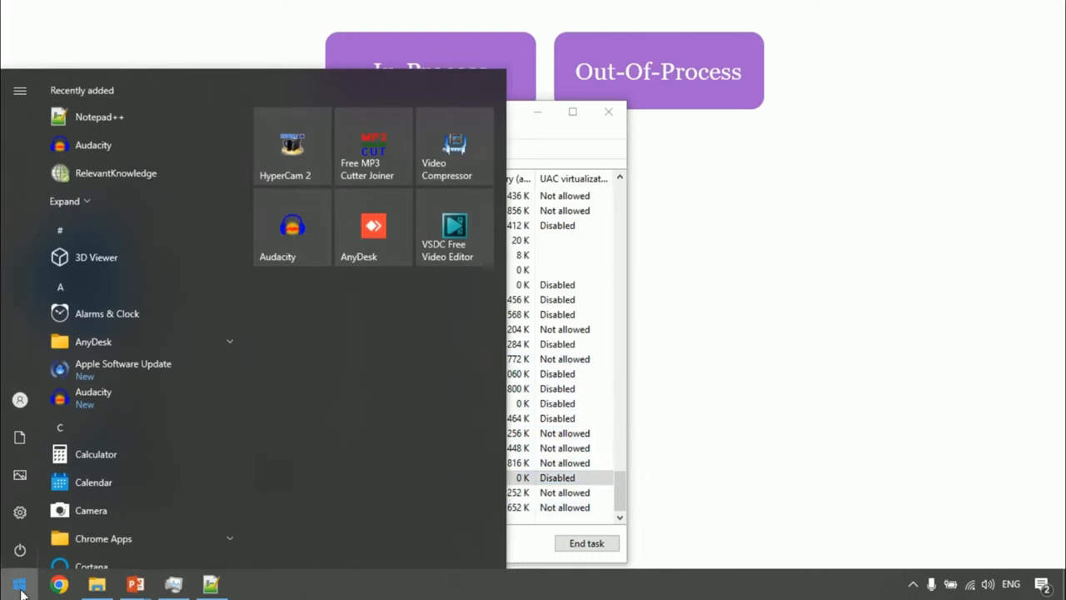
Step: Launch IIS Manager, expand the local server and select DefaultAppPool under Application Pools
text(iis)
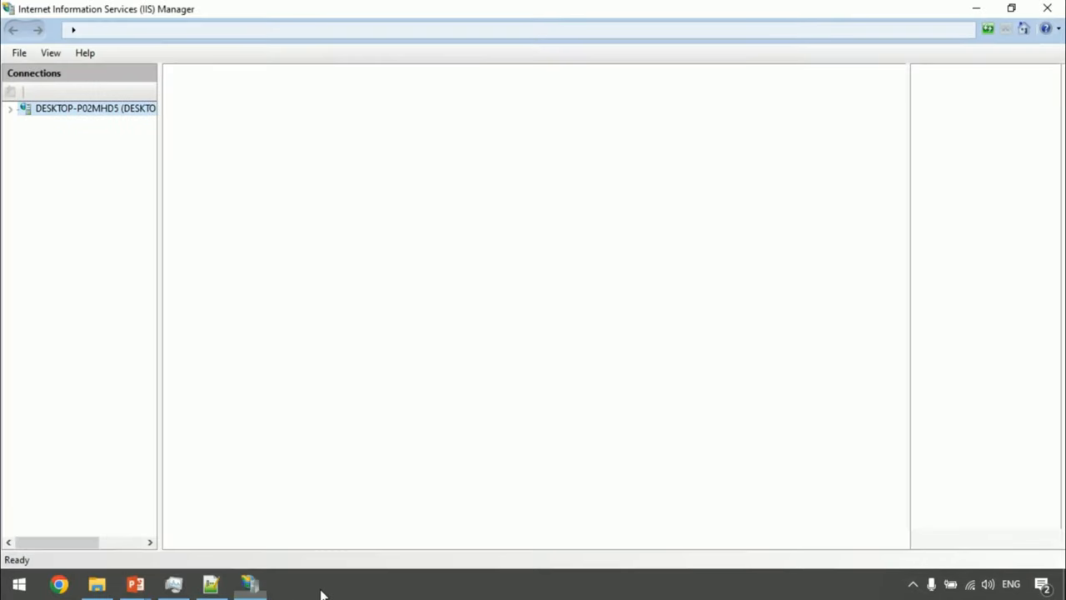
click(93, 106)
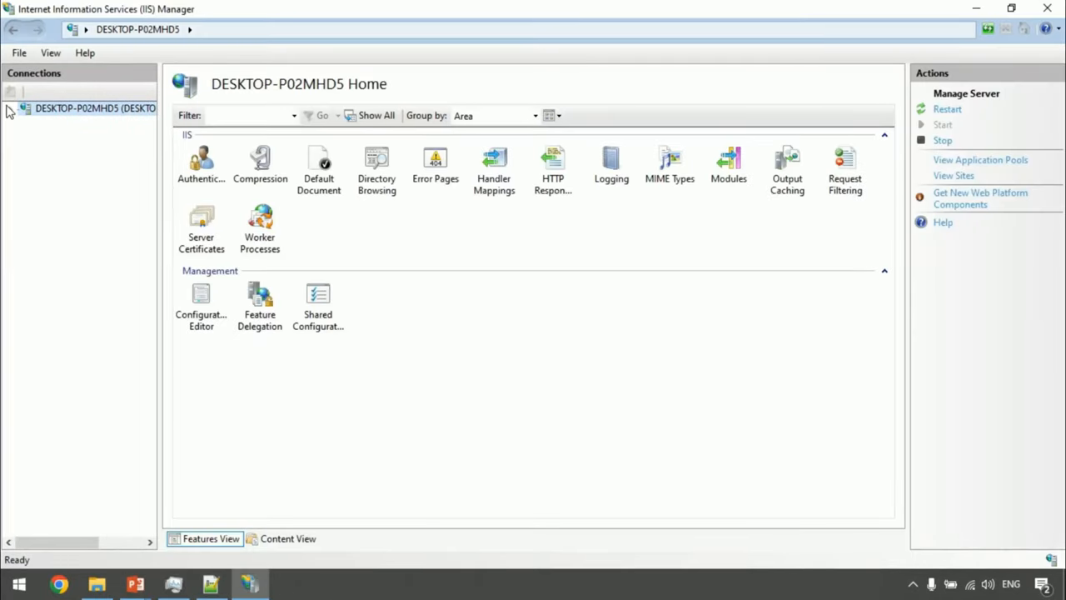
click(10, 107)
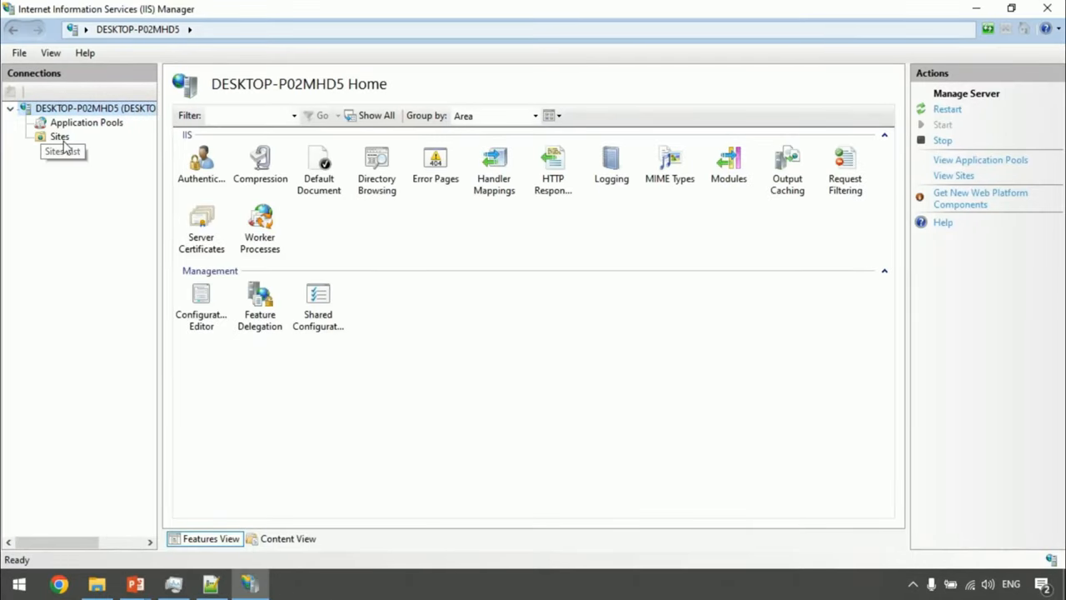
mouse_move(87, 123)
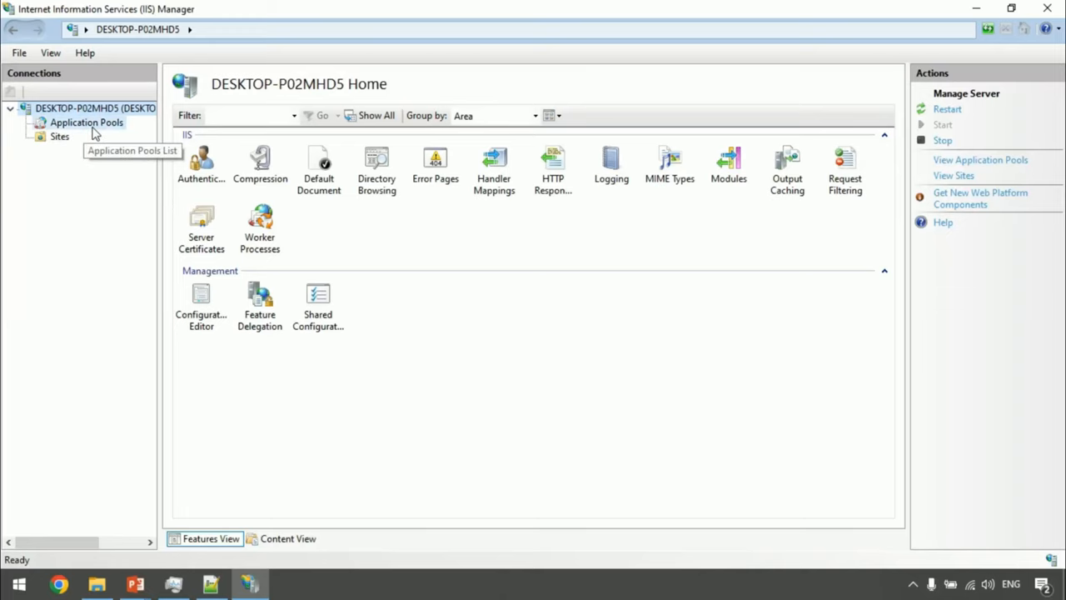
click(87, 123)
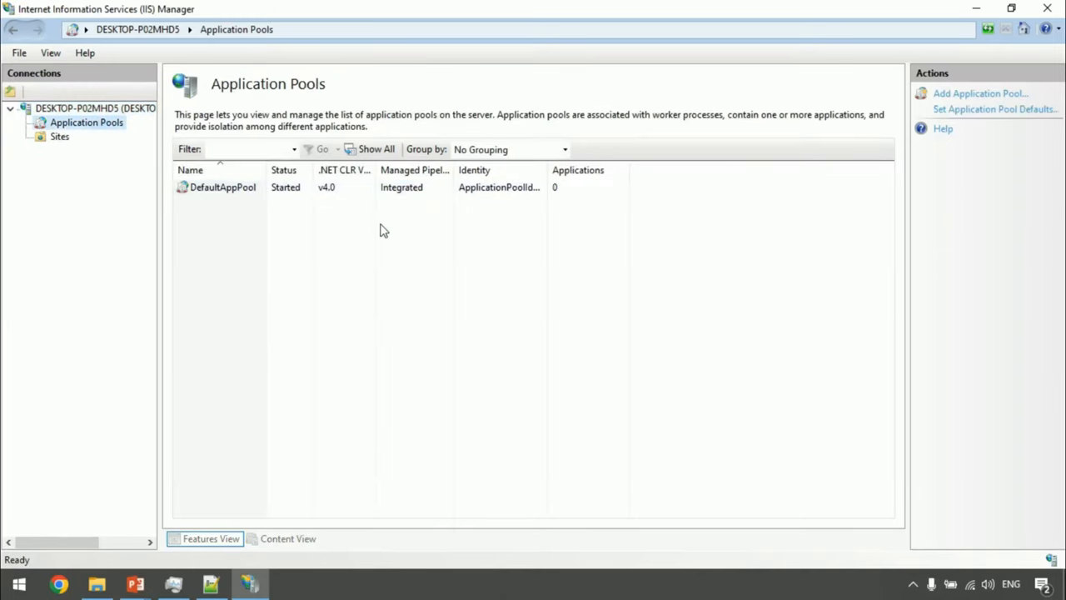
mouse_move(270, 276)
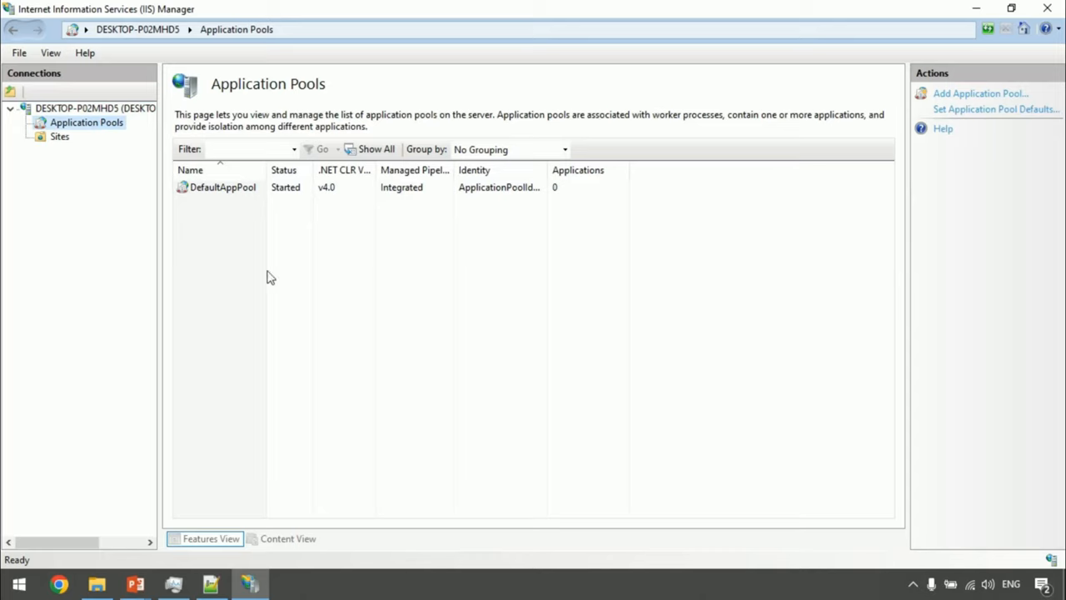
click(223, 186)
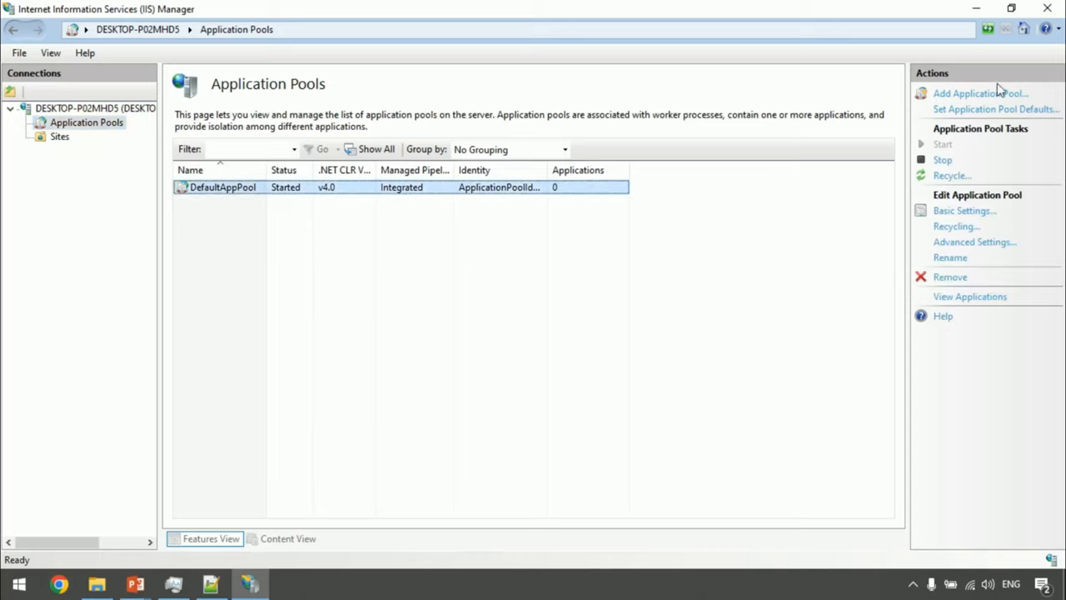
Step: Add application pool DummyAppPool with .NET CLR v4.0.30319 and Integrated pipeline mode
click(979, 93)
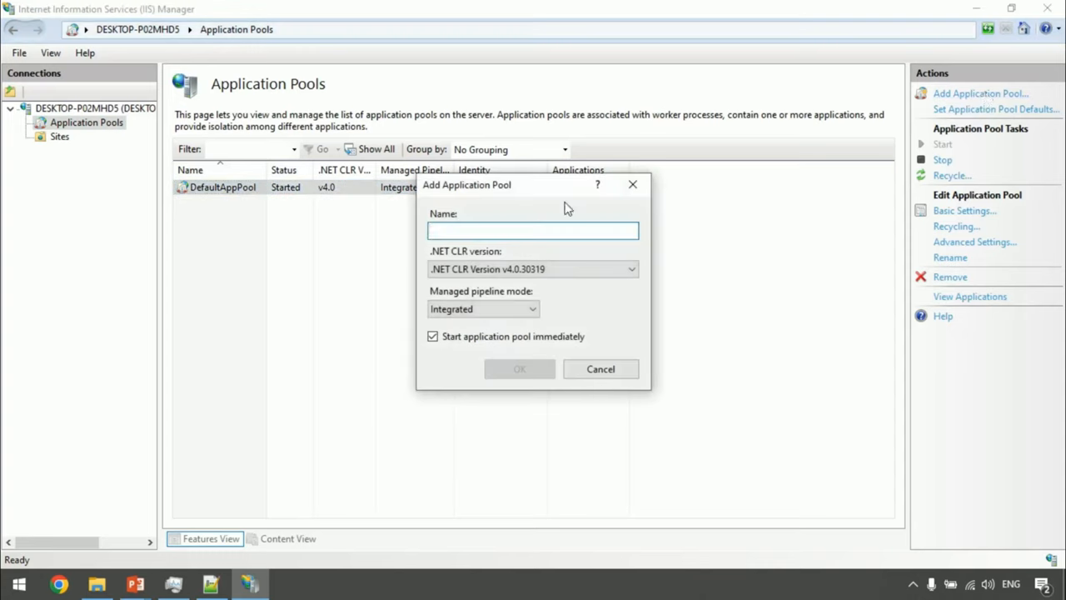
text(D)
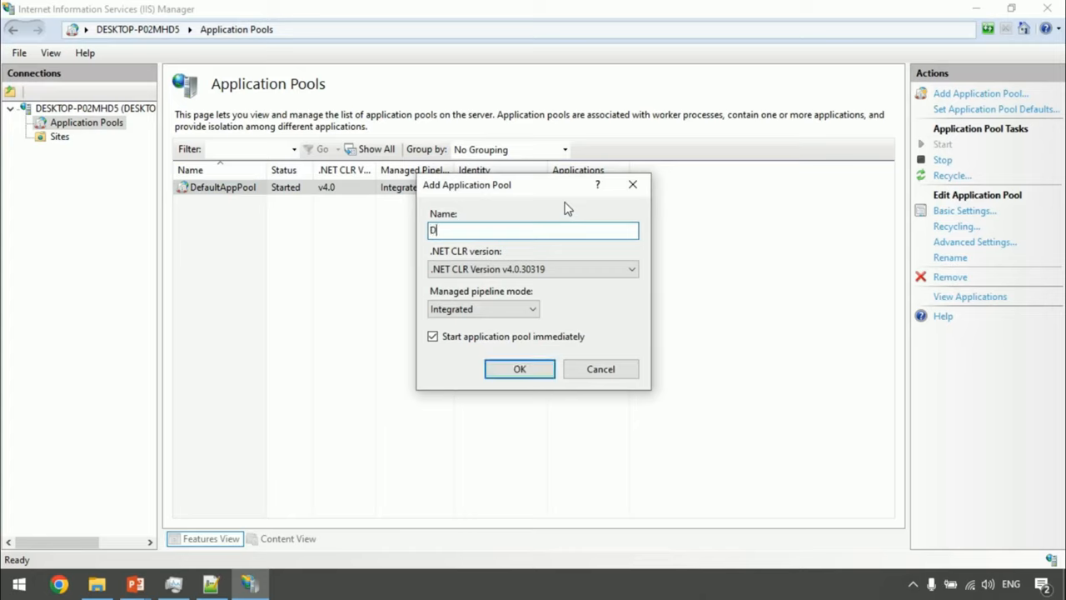
text(ummyAppPool)
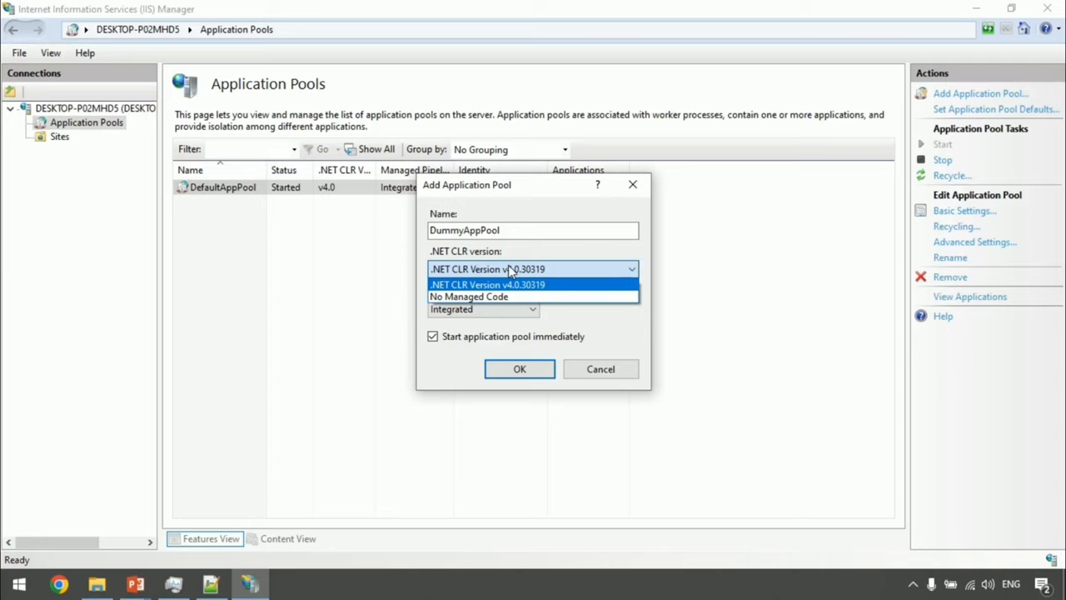
click(486, 283)
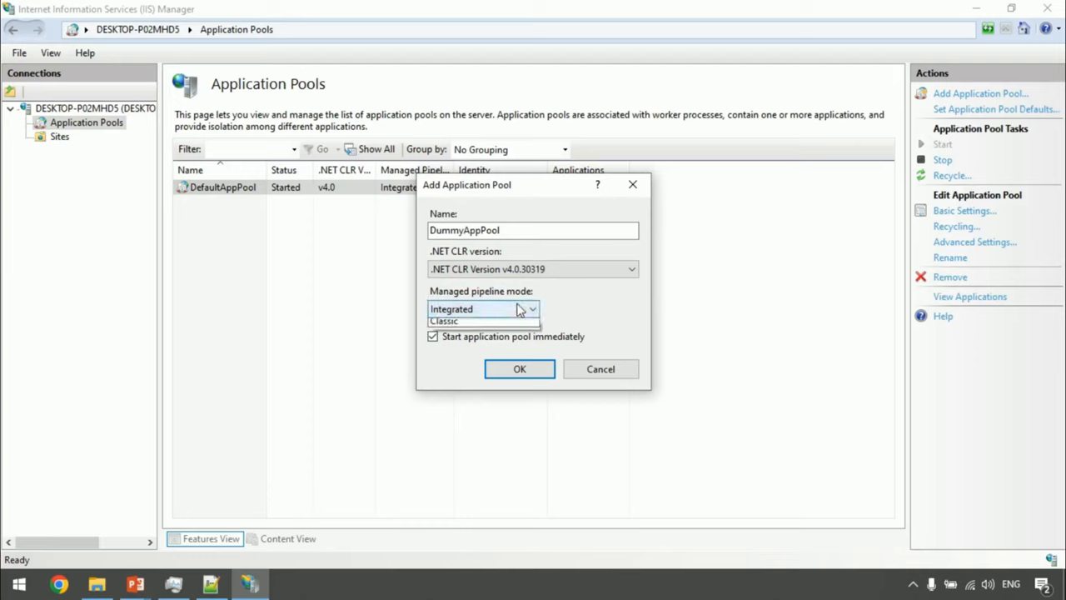
click(531, 308)
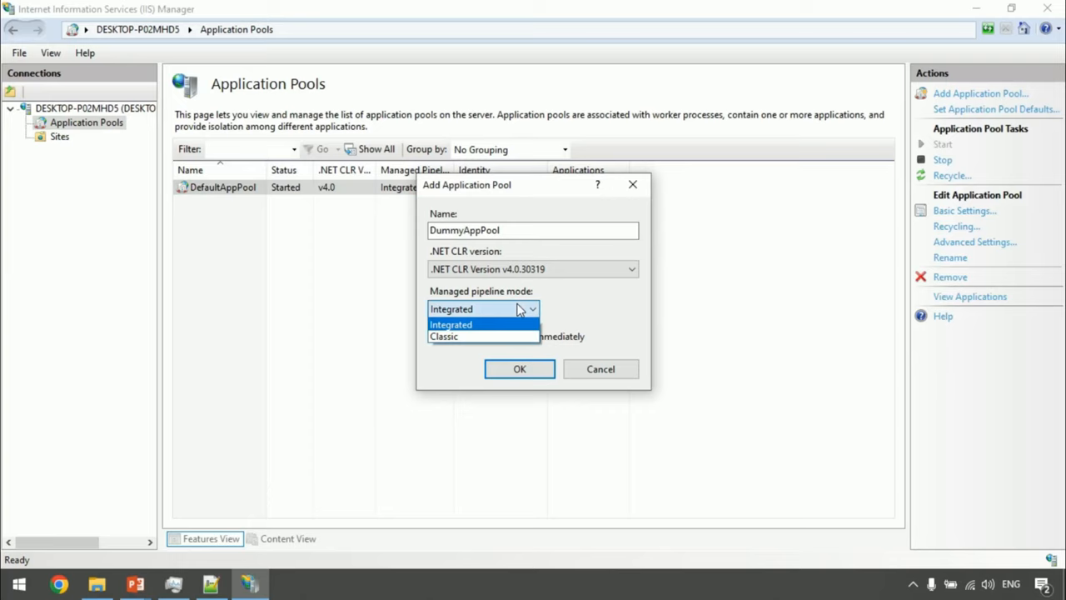
click(450, 323)
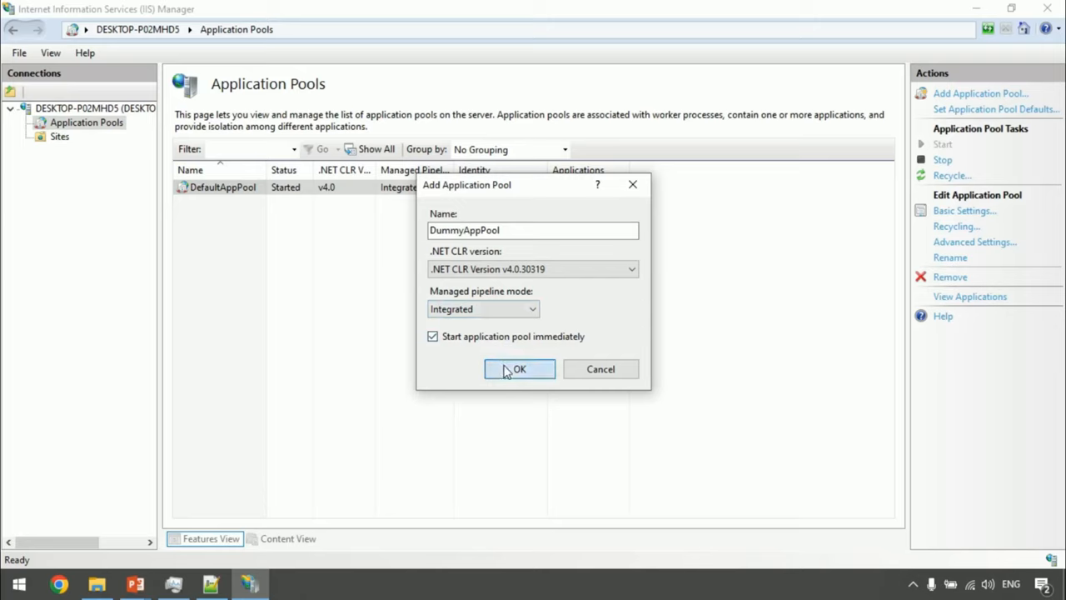
click(520, 370)
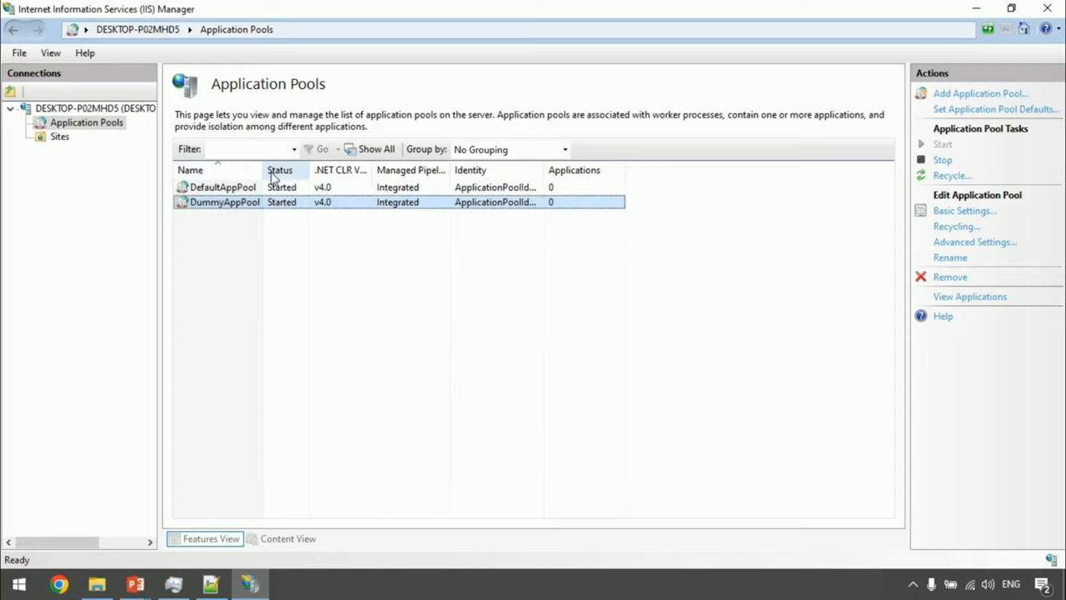
mouse_move(60, 137)
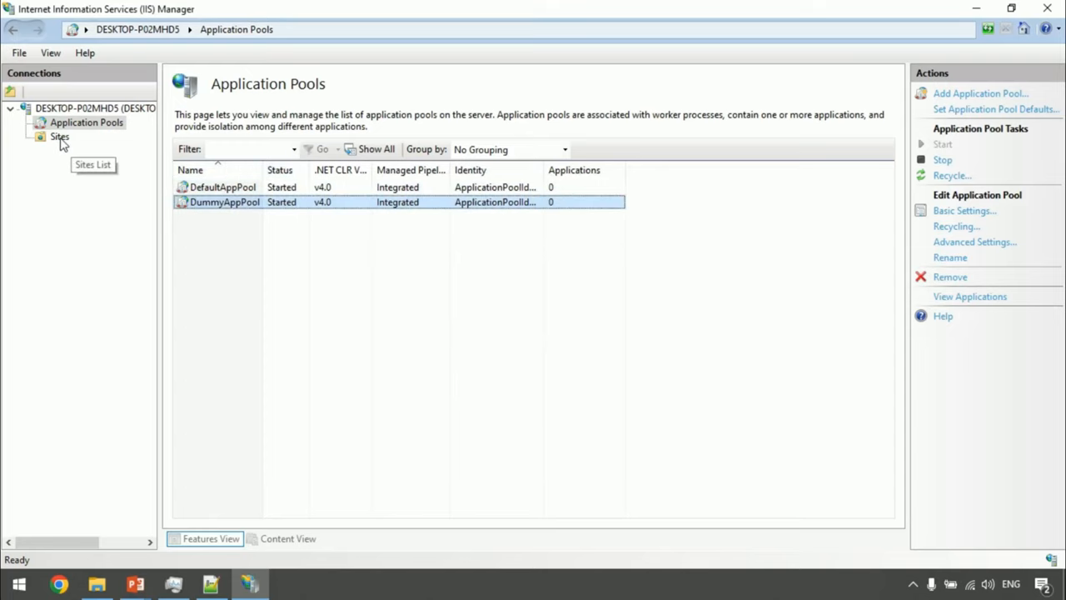
Step: Show the local server's Sites page, currently with no websites
click(250, 583)
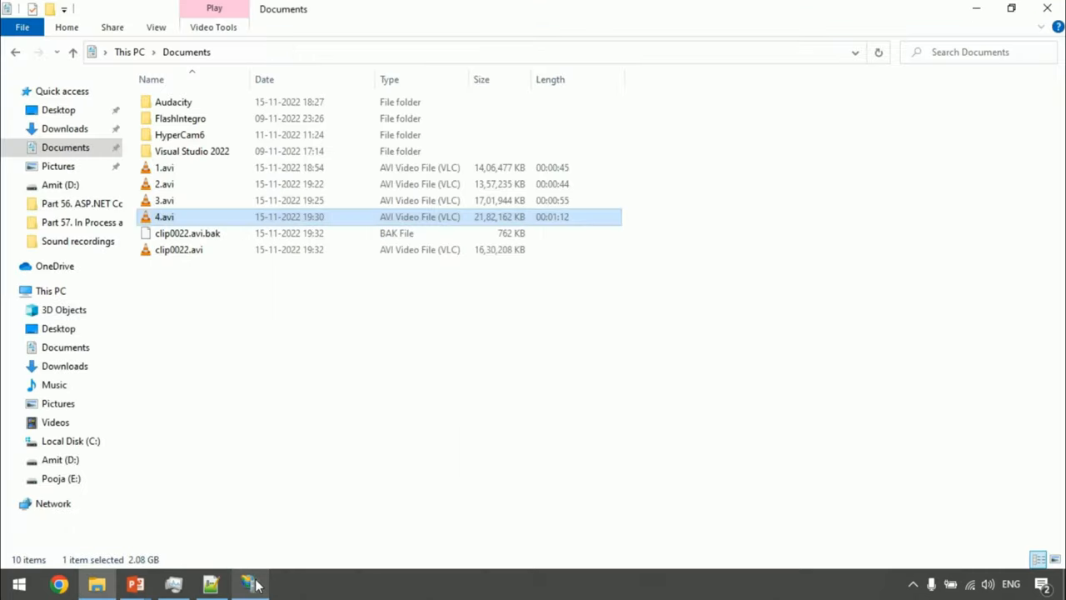
click(250, 583)
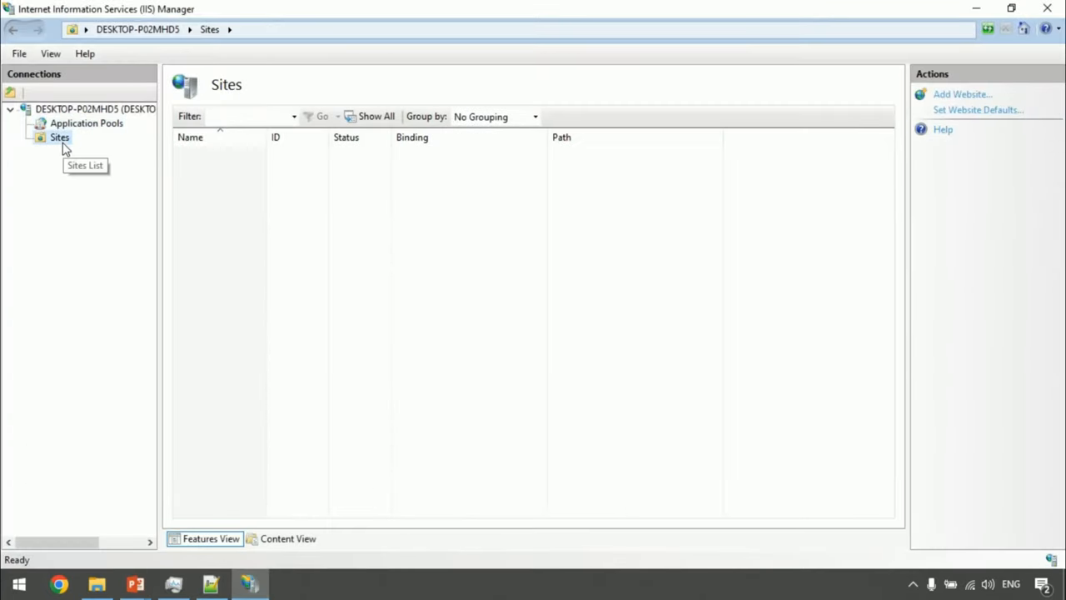
mouse_move(315, 589)
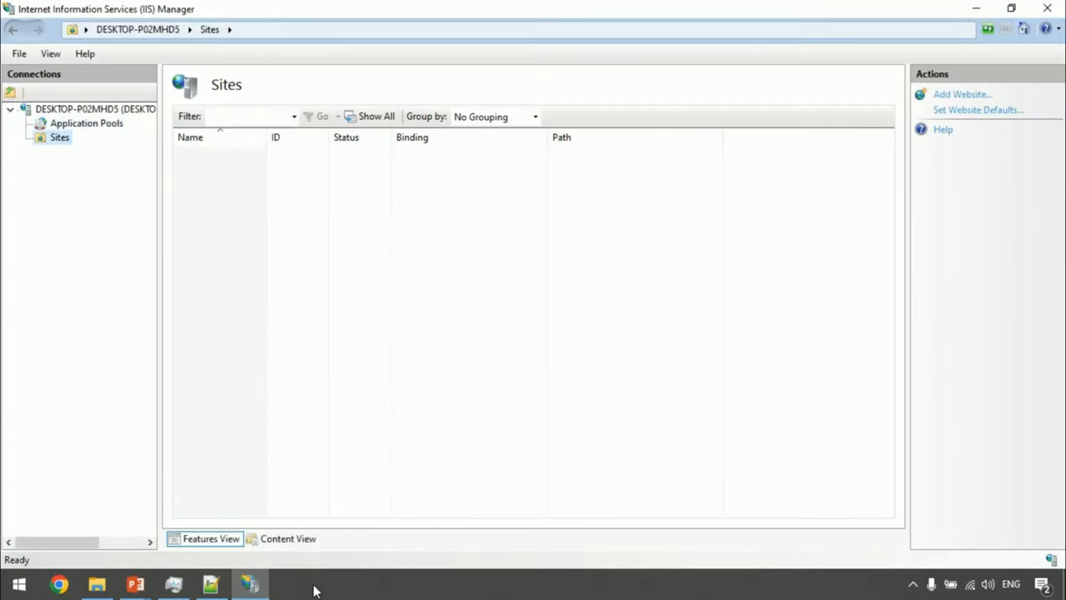
Step: Start Add Website with site name DummyWebSite and application pool DummyAppPool
right_click(60, 137)
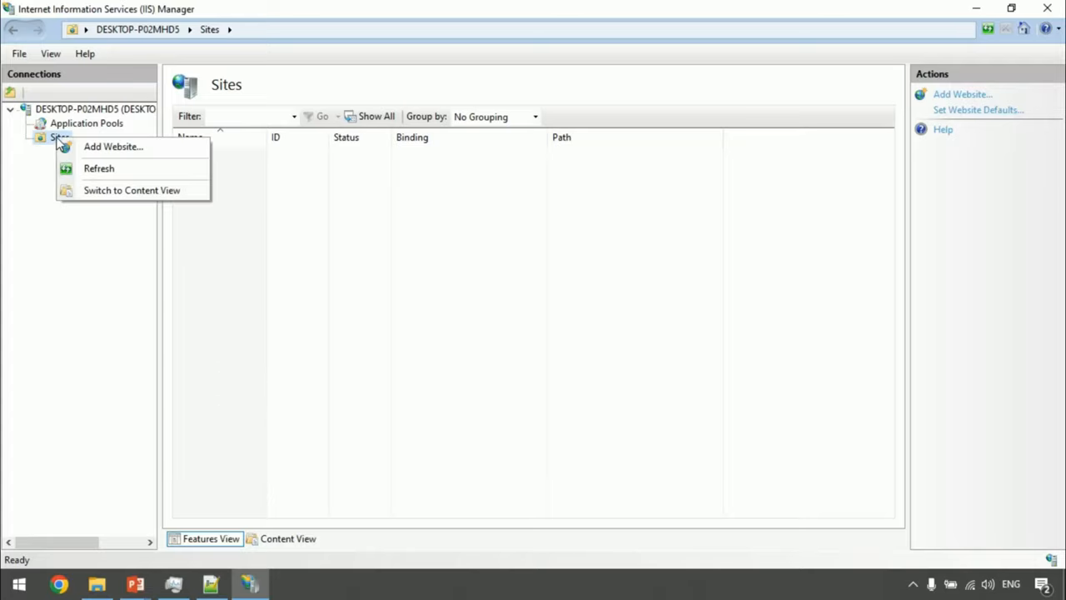
mouse_move(113, 146)
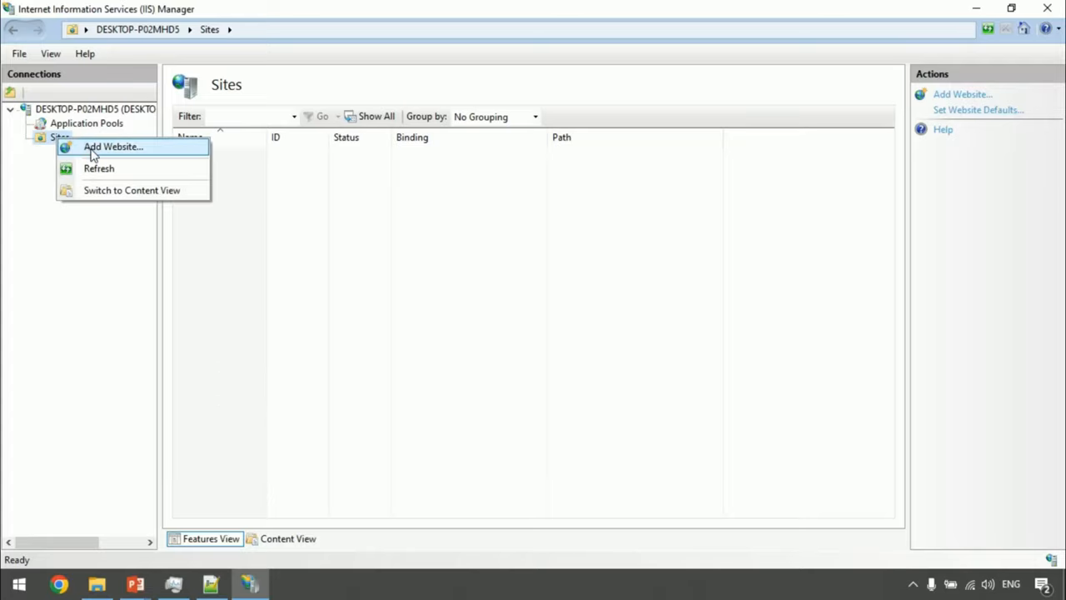
click(113, 147)
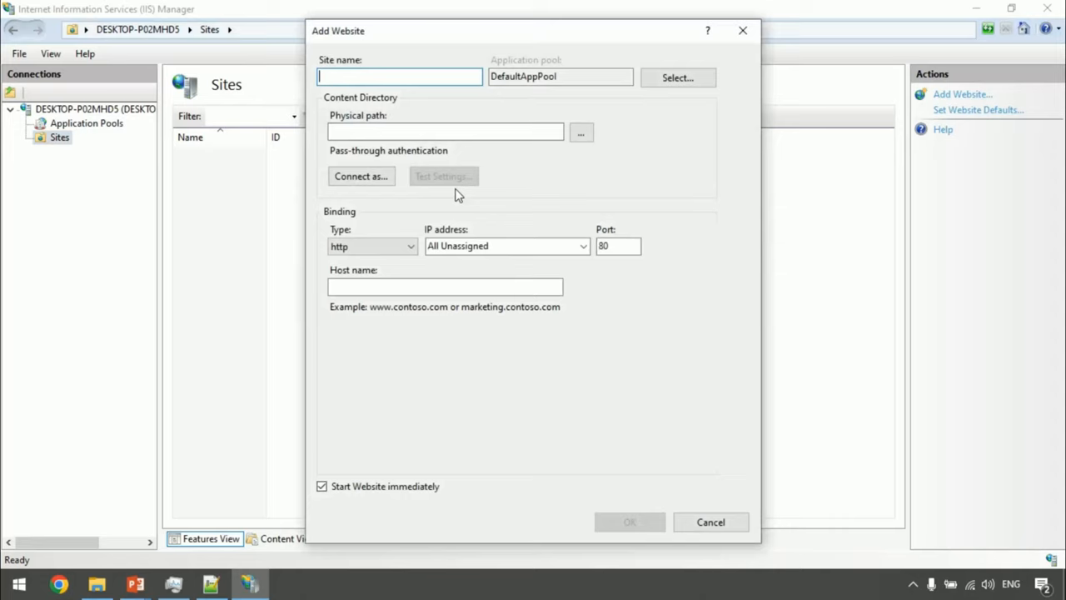
text(D)
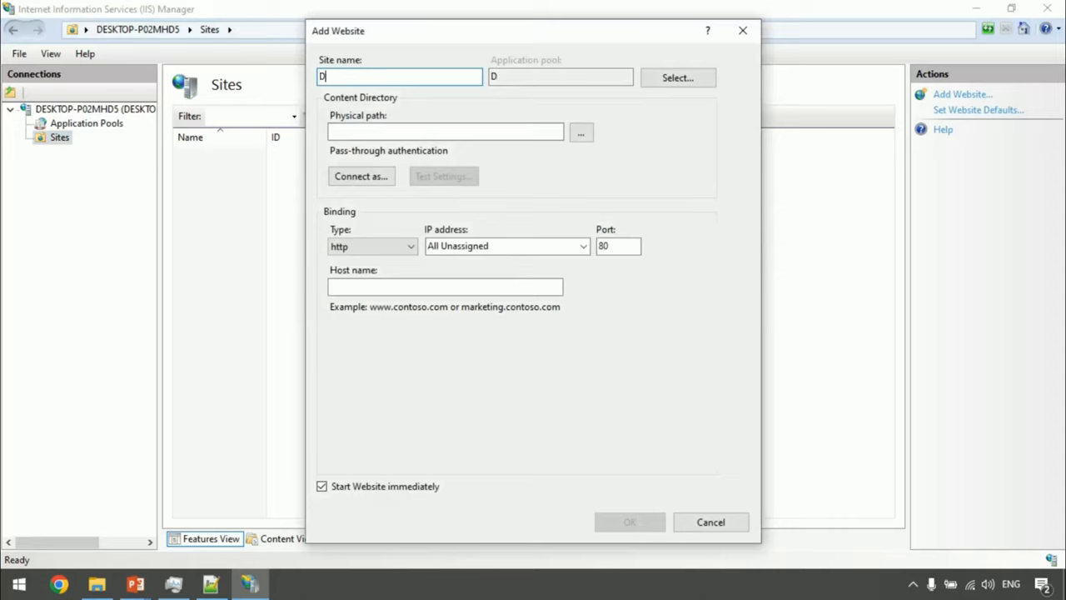
text(ummyWeb)
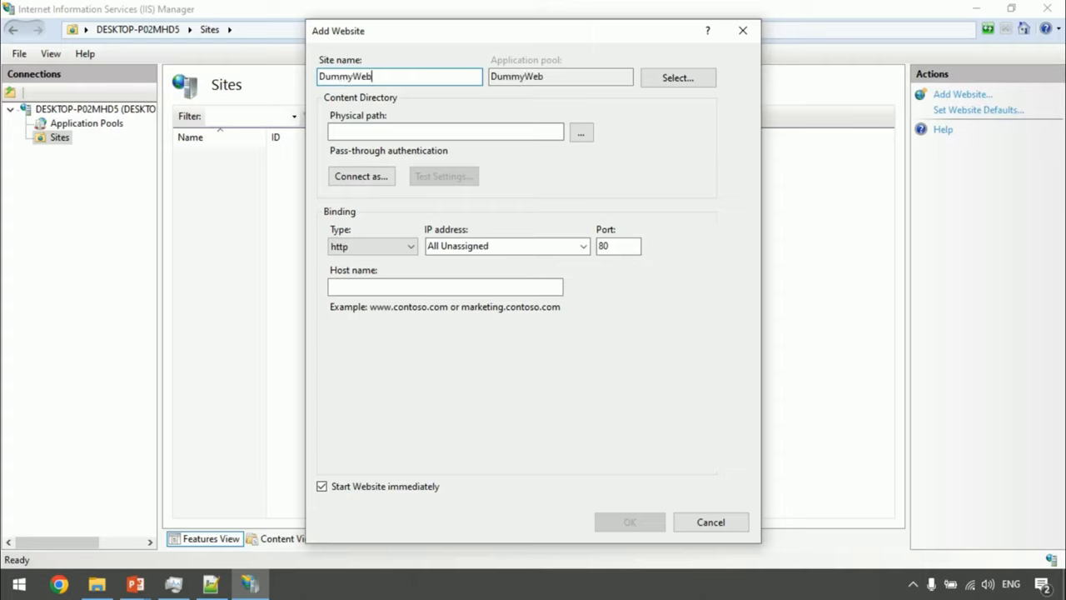
text(Site)
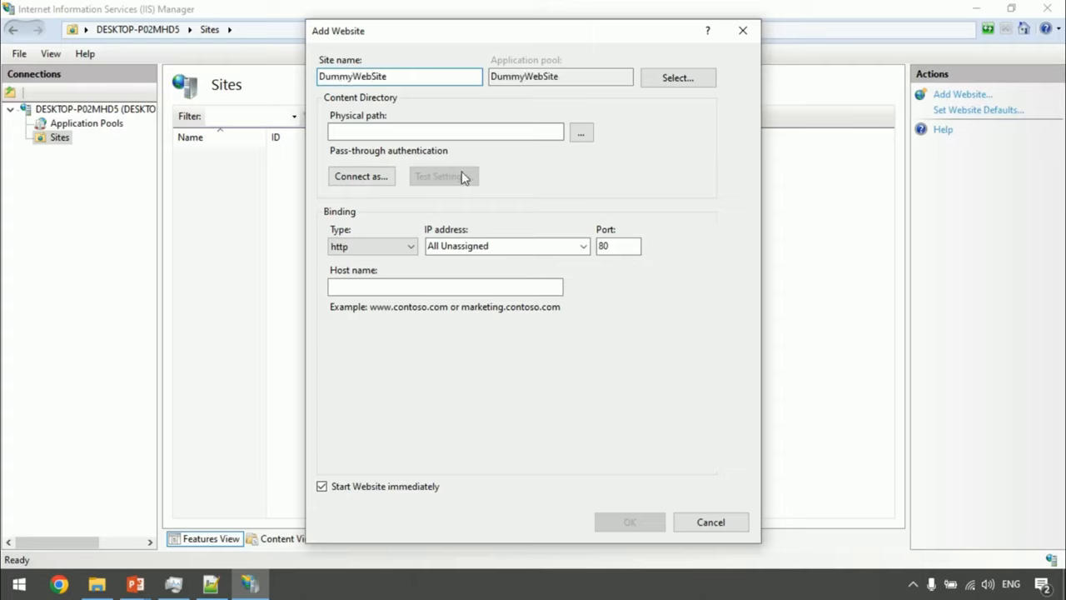
click(676, 78)
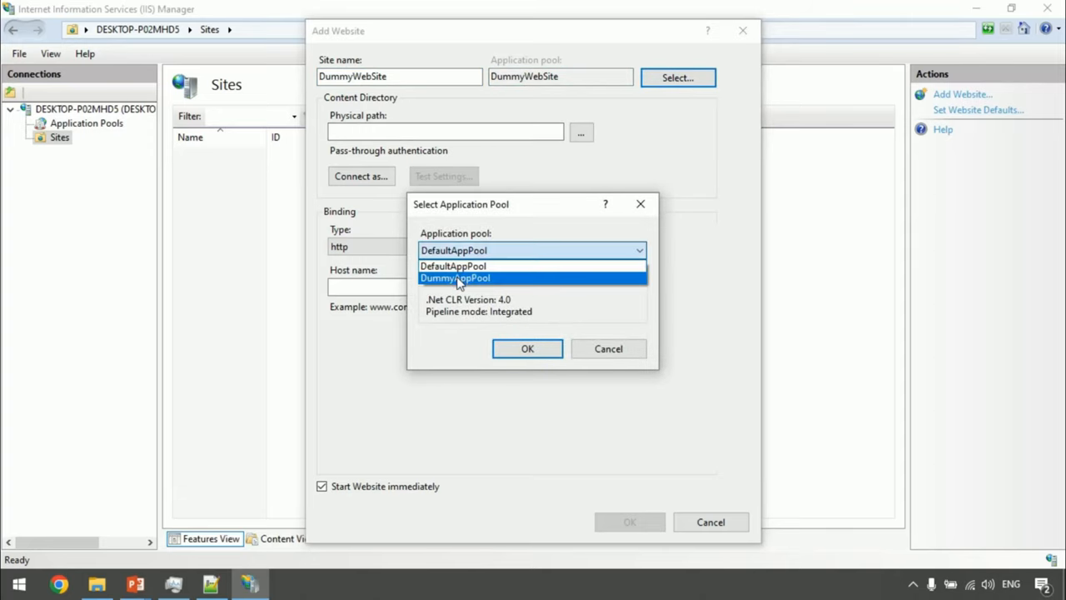
click(526, 348)
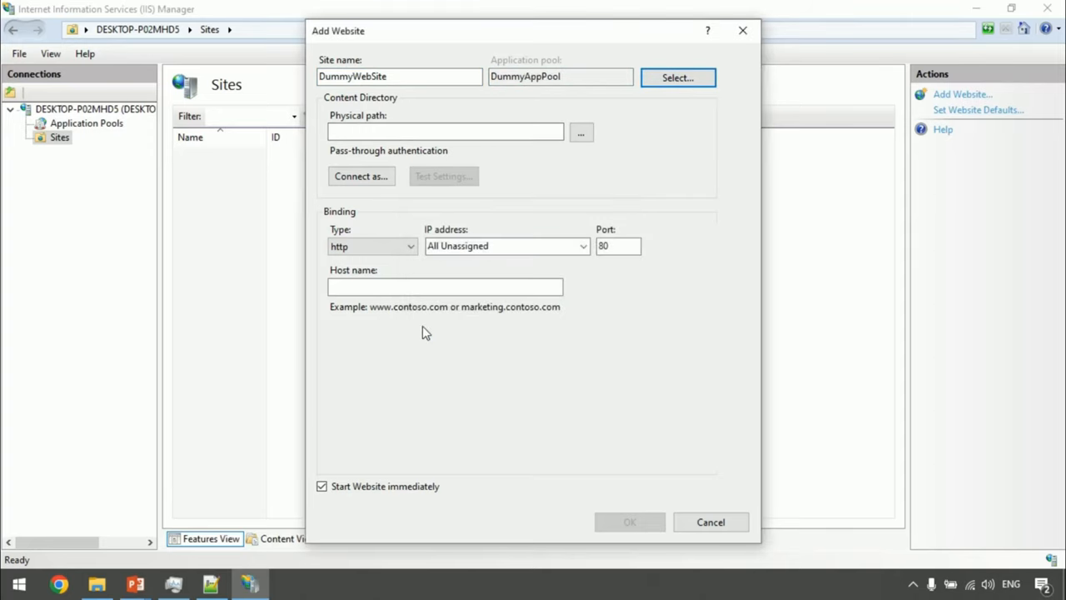
mouse_move(184, 473)
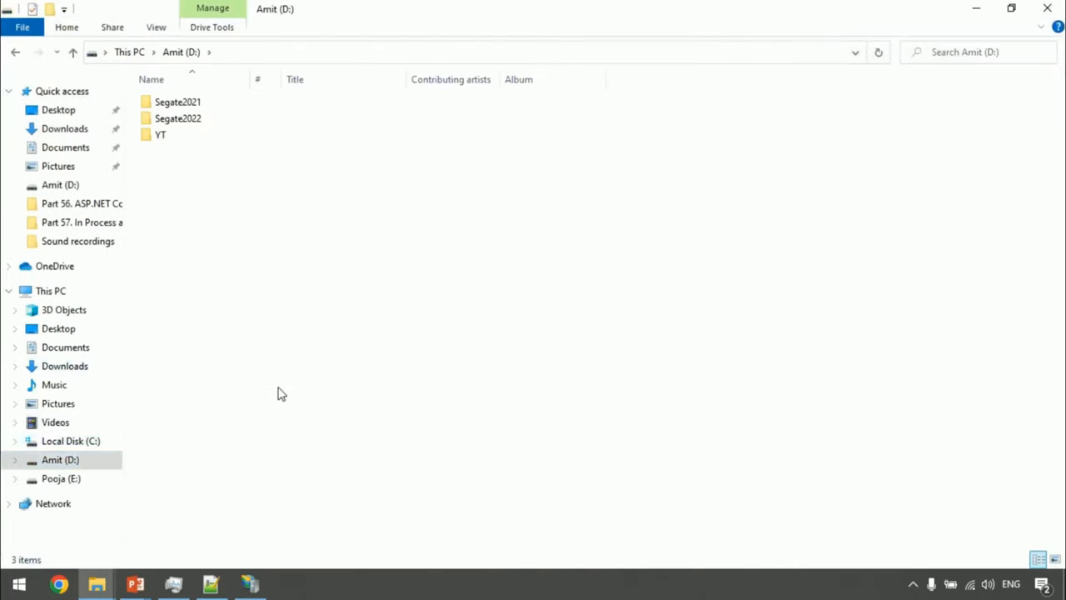
Step: Create folder DummySite on drive D and a new text document renamed amit.html inside it
text(DummySite)
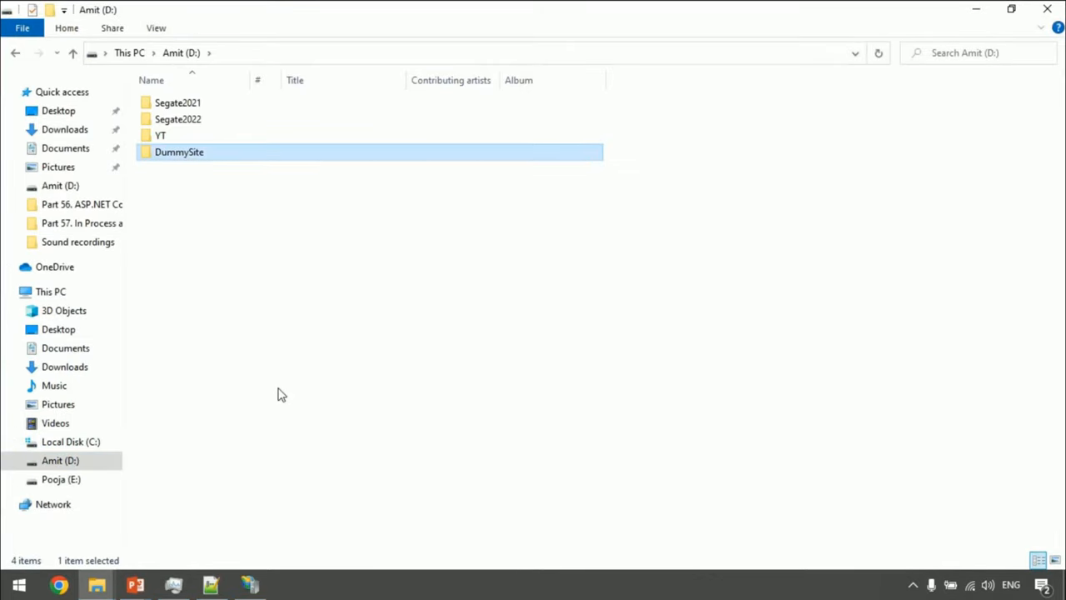
double_click(180, 151)
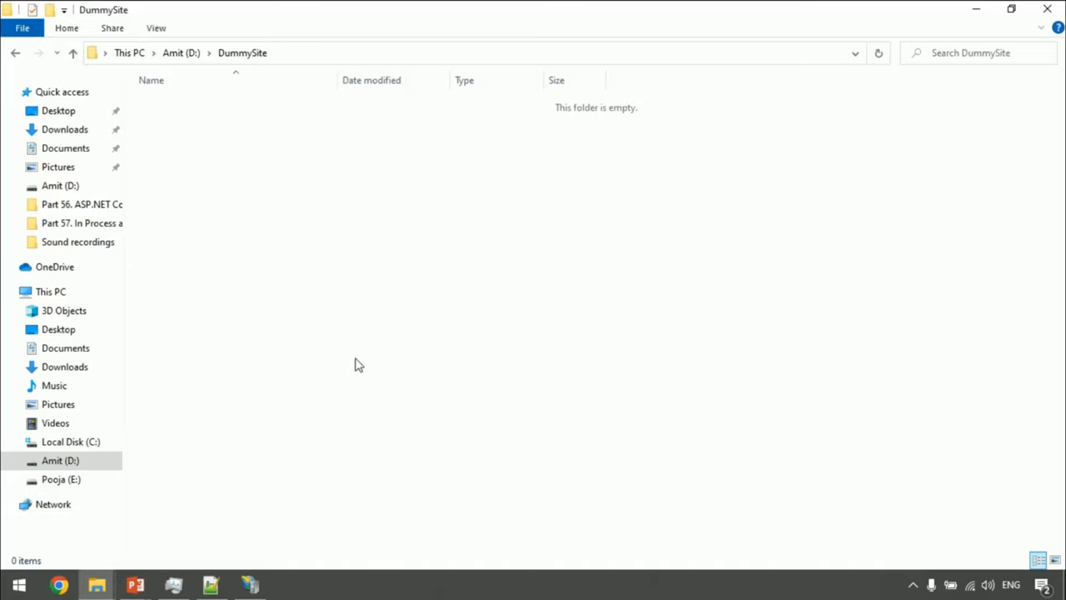
right_click(358, 363)
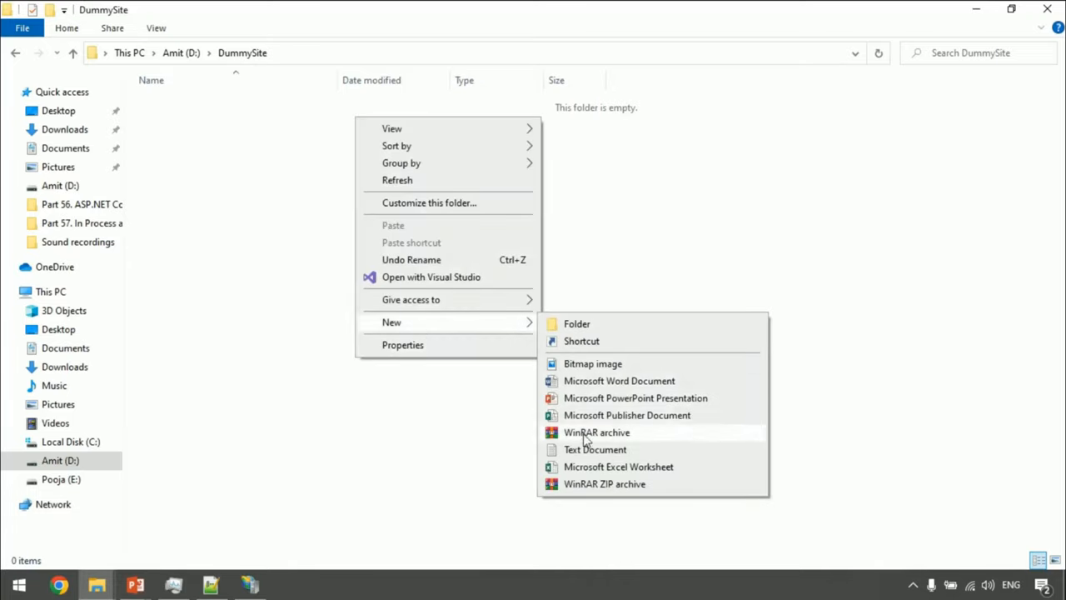
click(594, 450)
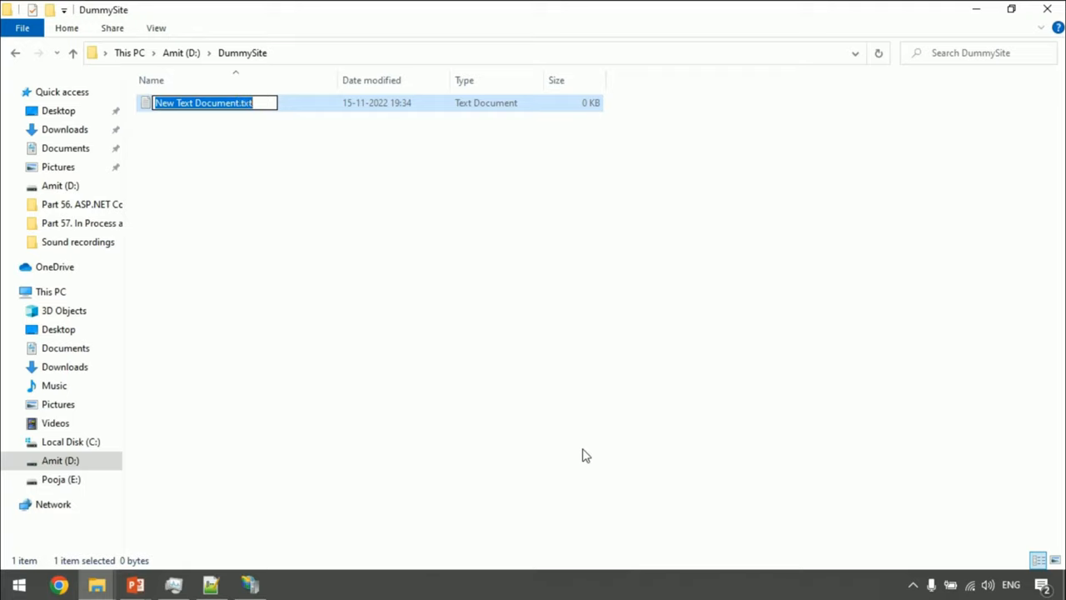
text(mi)
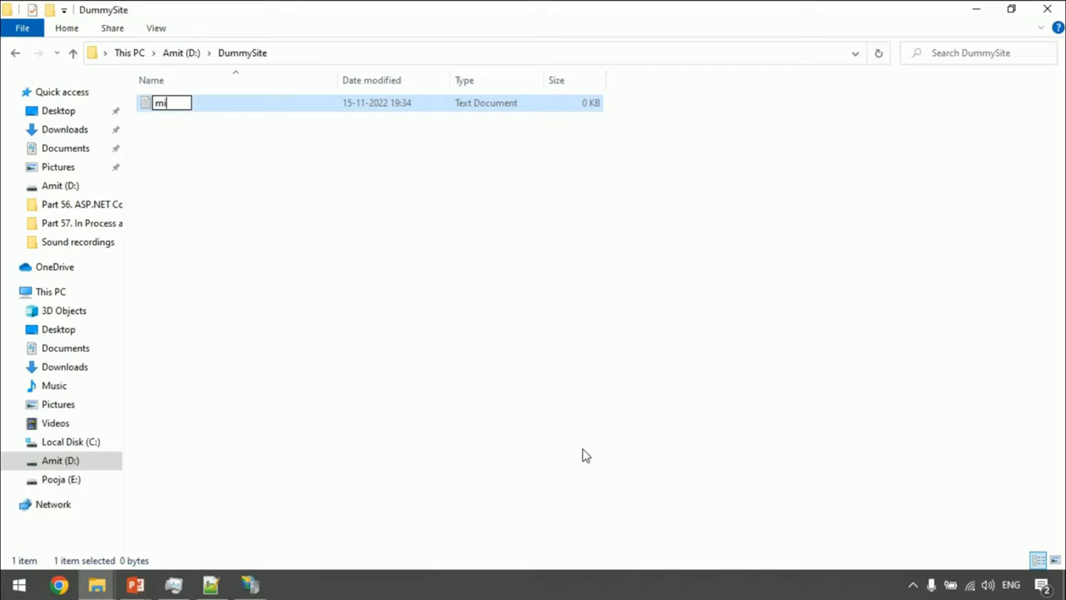
text(amit.html)
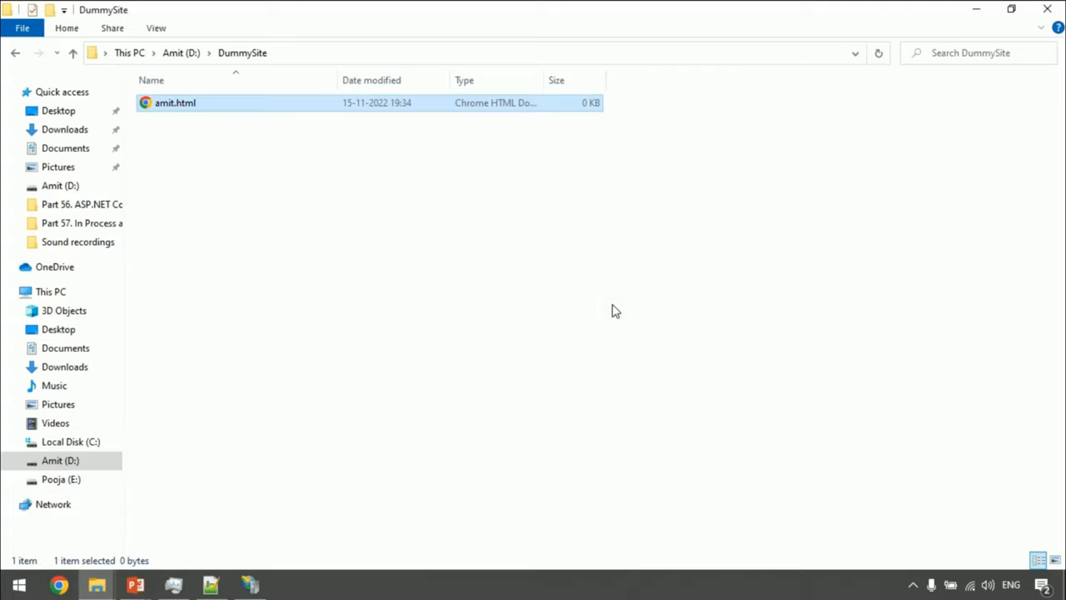
mouse_move(195, 196)
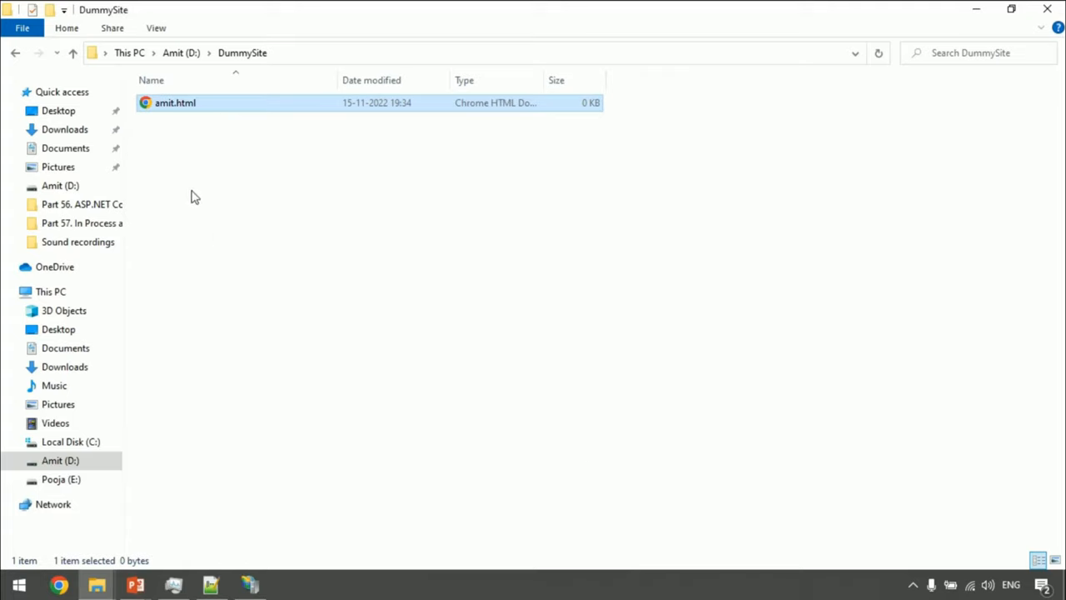
right_click(174, 104)
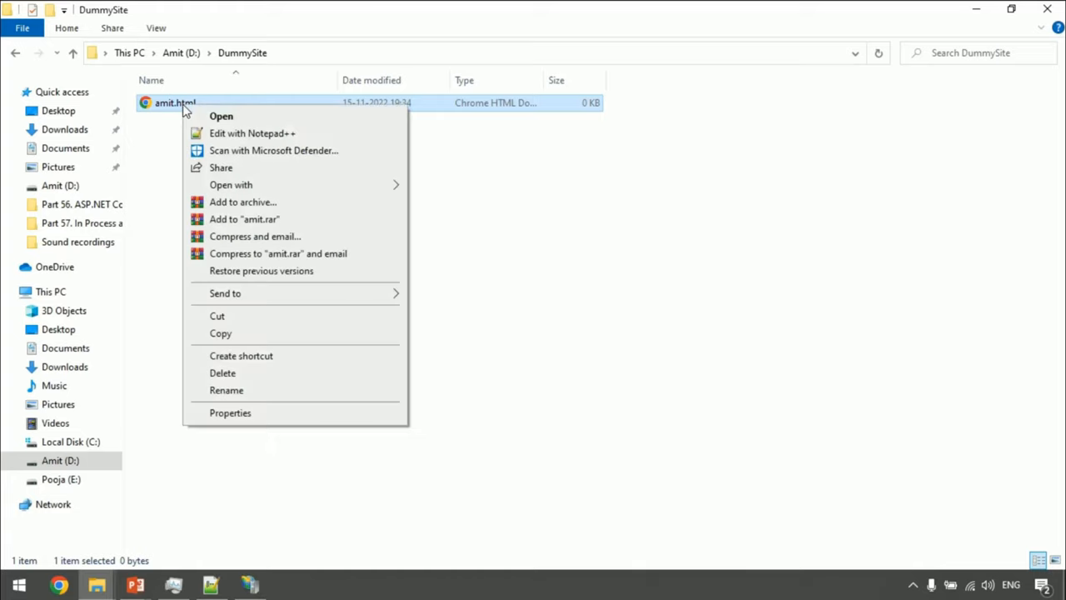
mouse_move(251, 133)
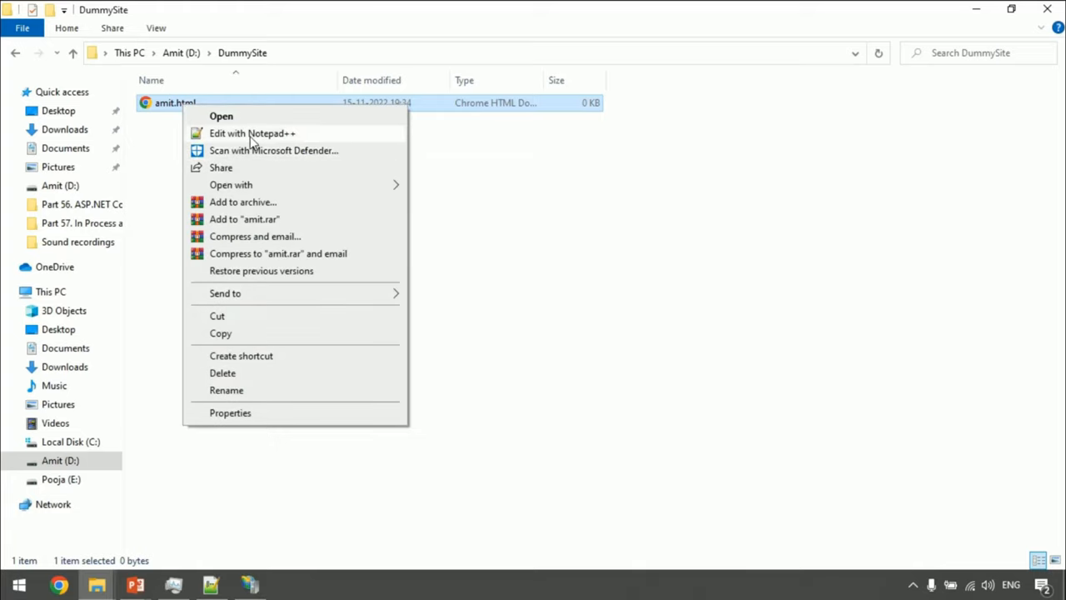
Step: Edit amit.html in Notepad++ to contain <h1>Testing</h1>, save and close it
click(251, 133)
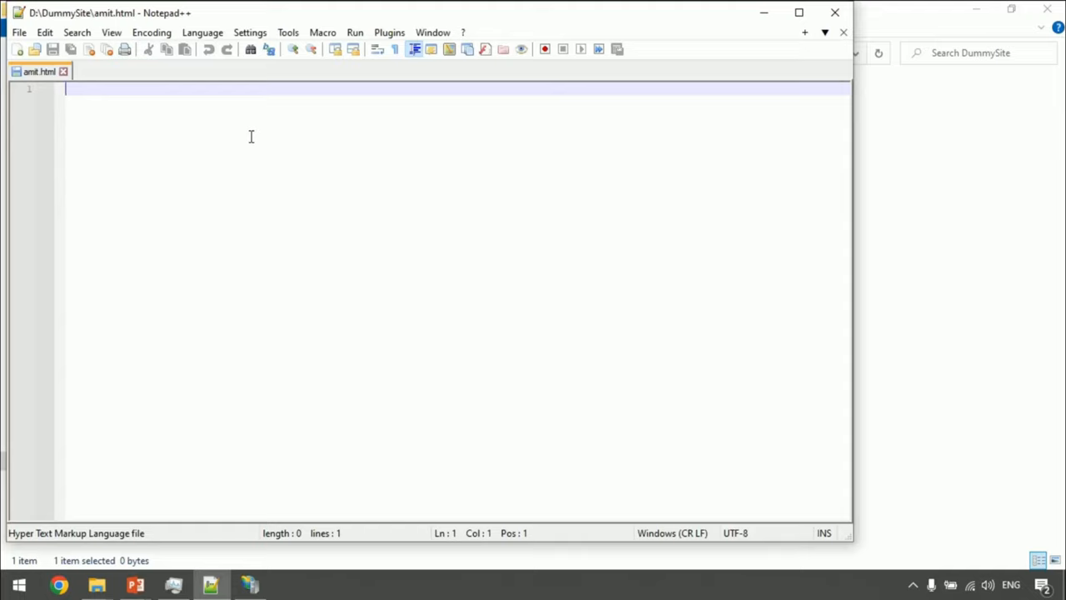
text(<h1>T)
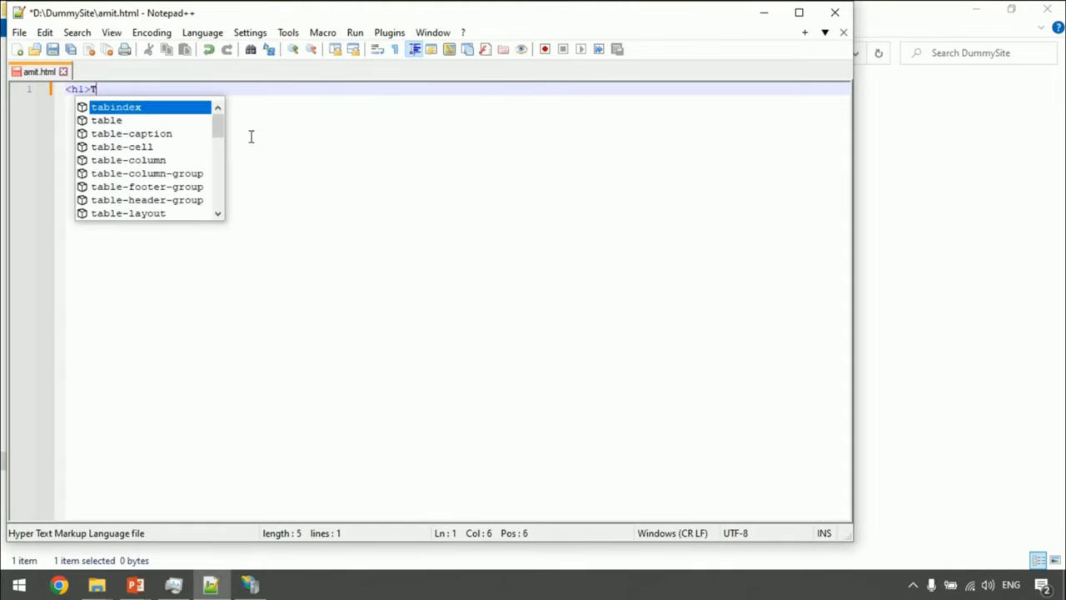
text(esting</h1>)
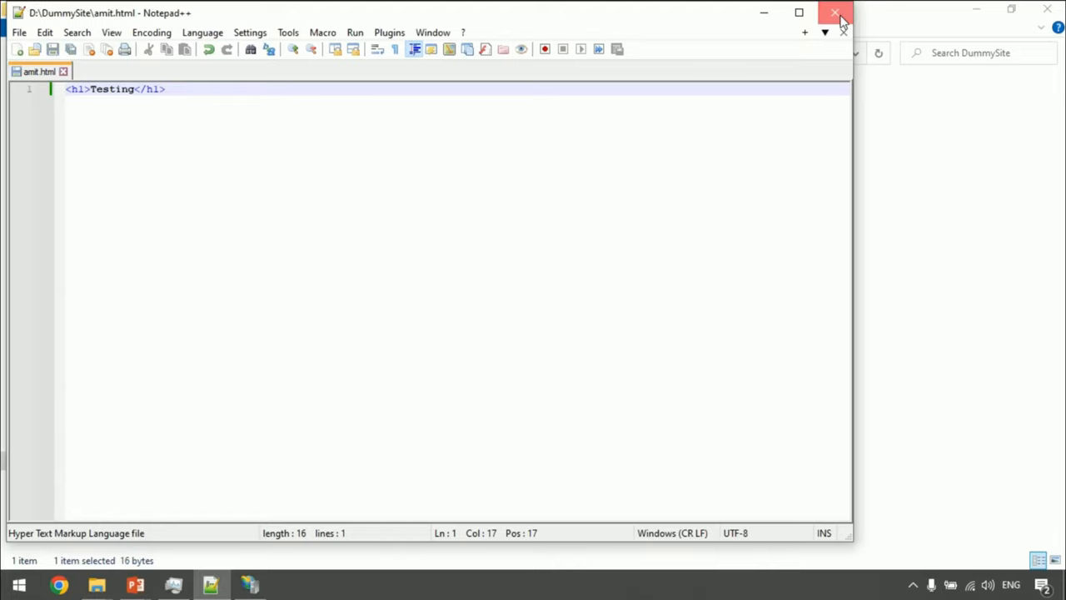
click(837, 13)
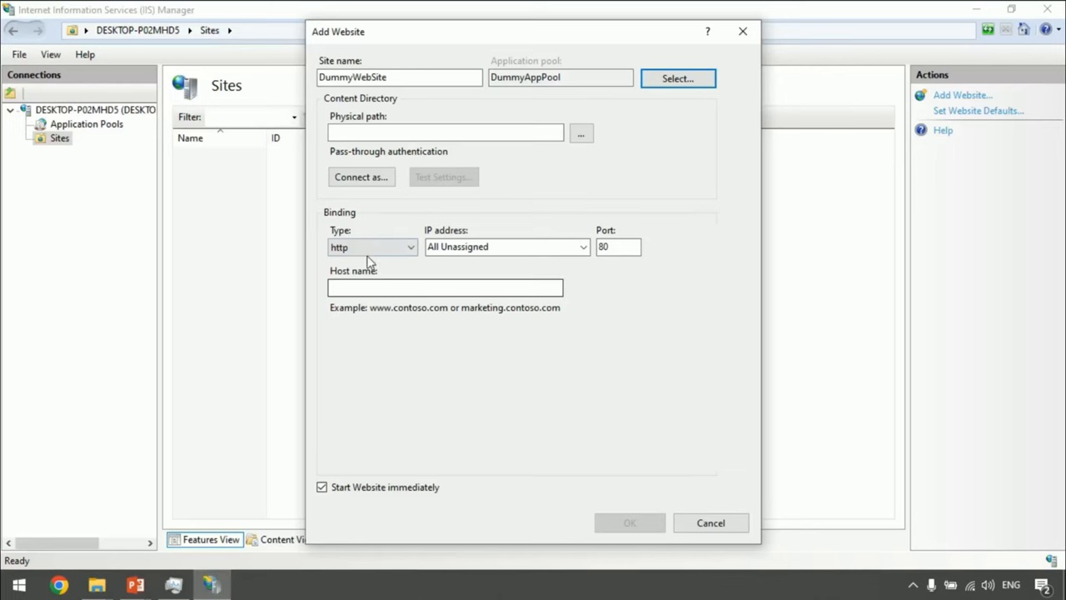
Step: Create DummyWebSite with physical path D:\DummySite bound to http port 99
text(D:\DummySite)
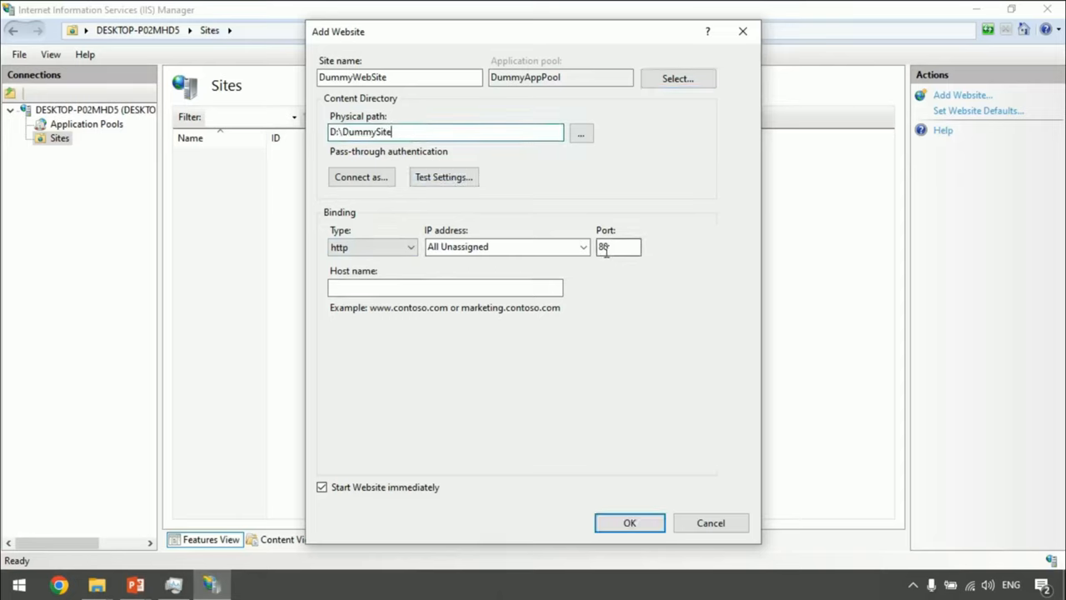
text(90)
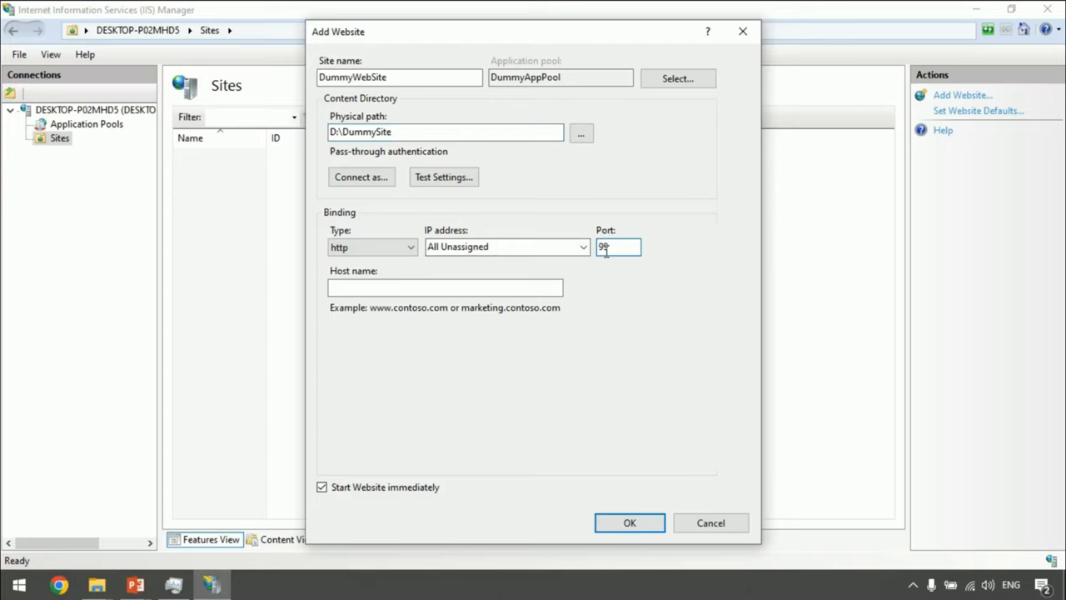
click(629, 523)
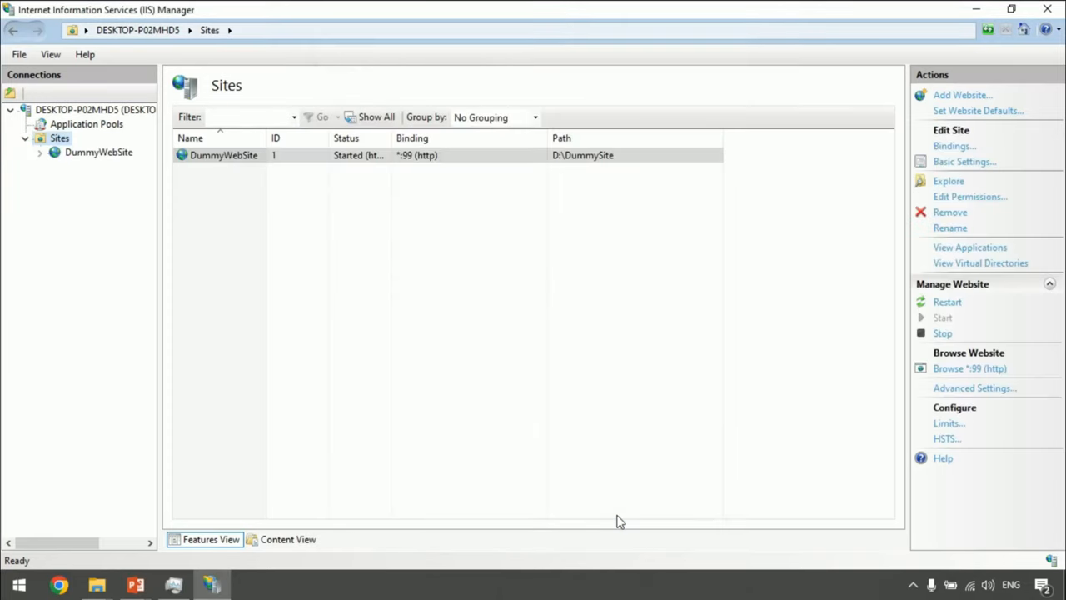
mouse_move(275, 460)
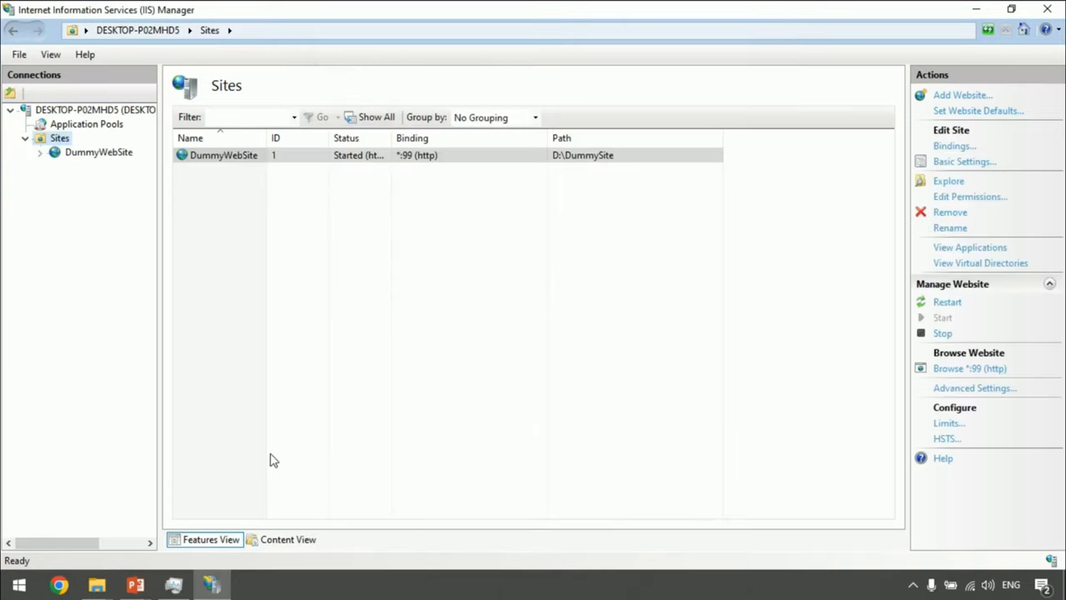
mouse_move(969, 368)
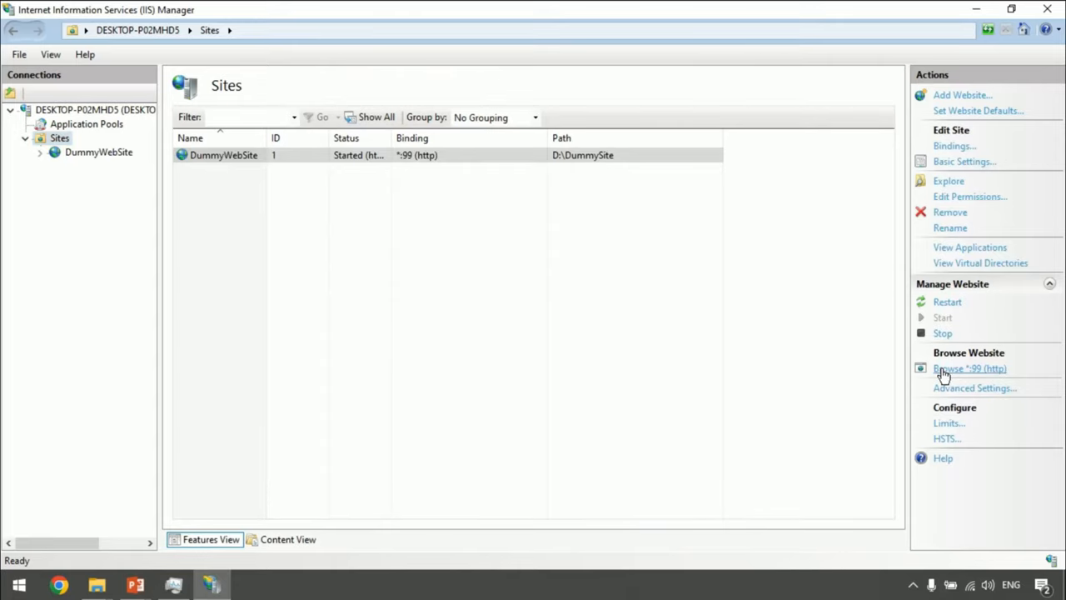
Step: Browse the site on localhost:99 so Chrome shows amit.html with the Testing heading
click(970, 369)
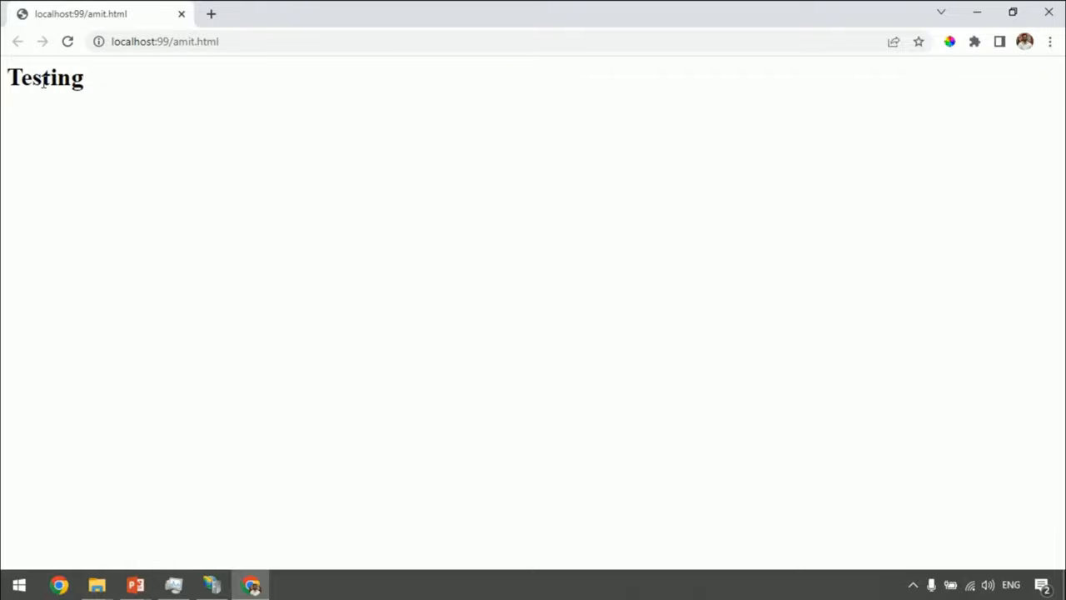
mouse_move(263, 574)
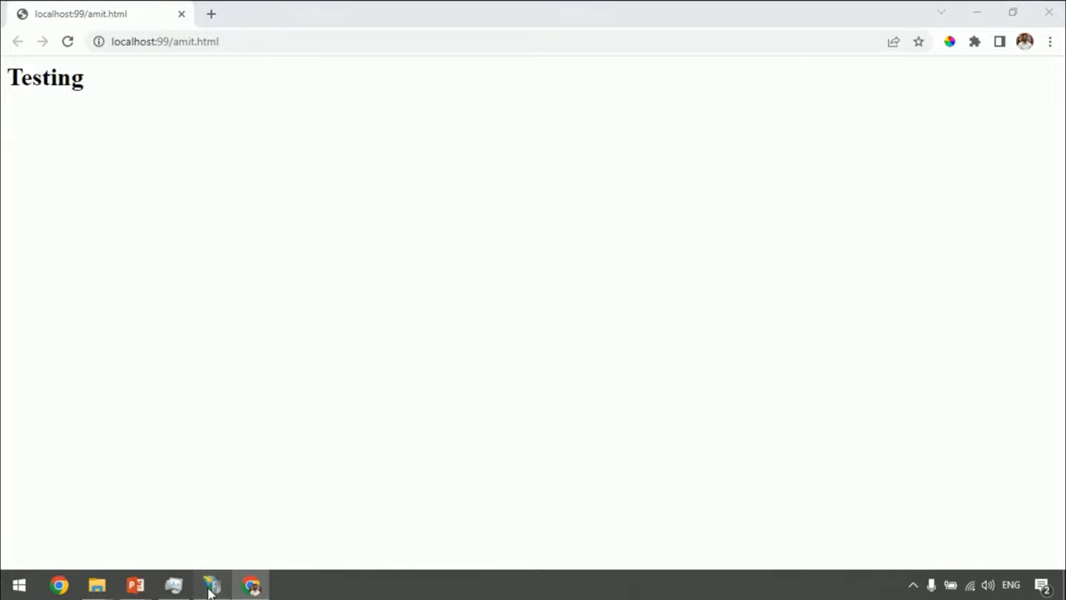
Step: Show w3wp.exe in Task Manager Details alongside IIS Worker Processes and request End task
click(210, 583)
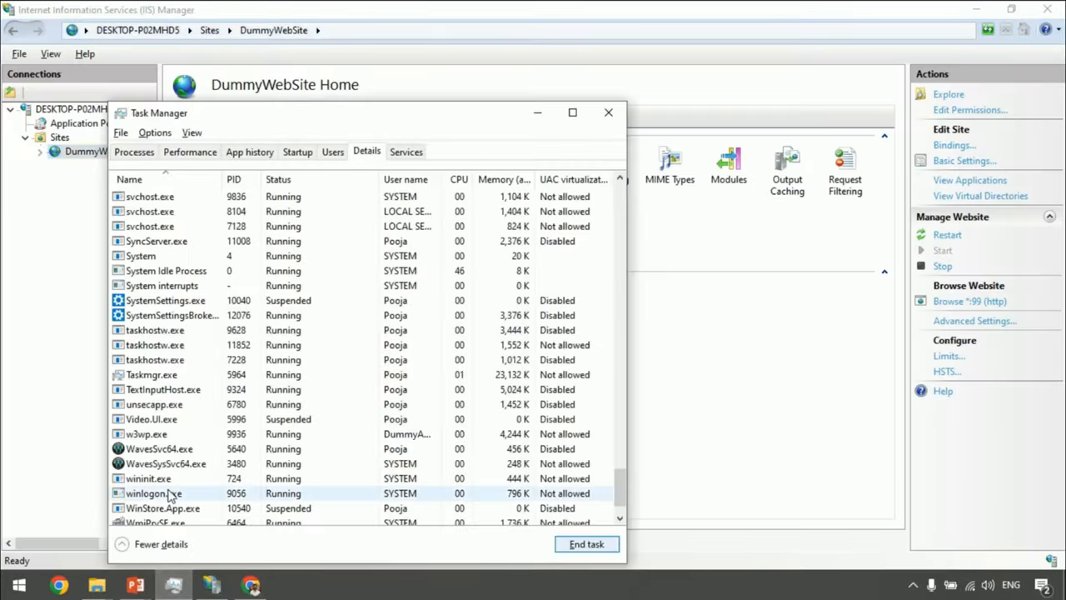
click(146, 433)
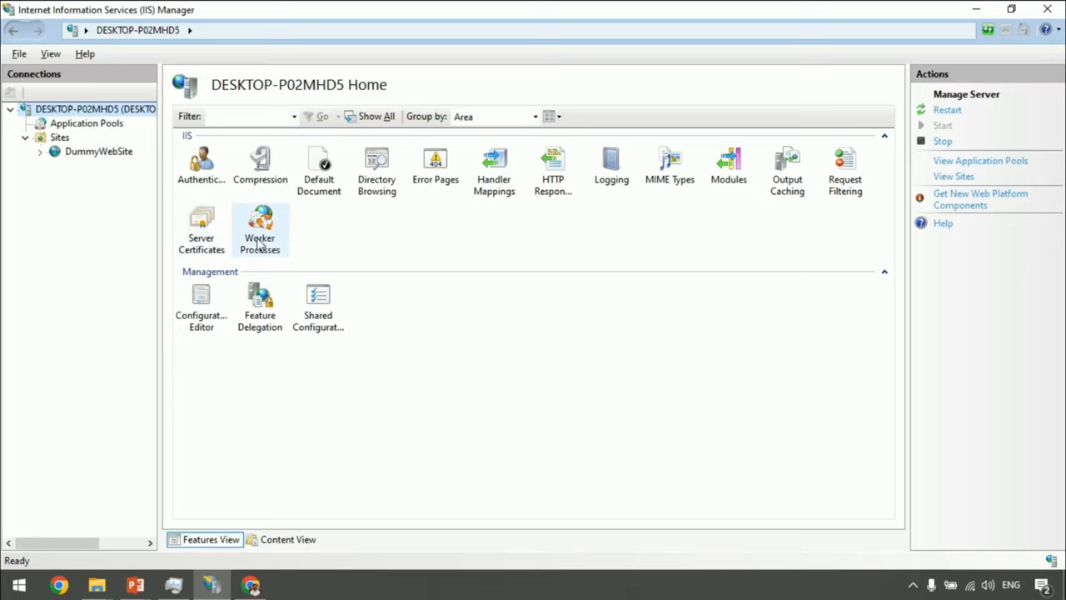
mouse_move(260, 225)
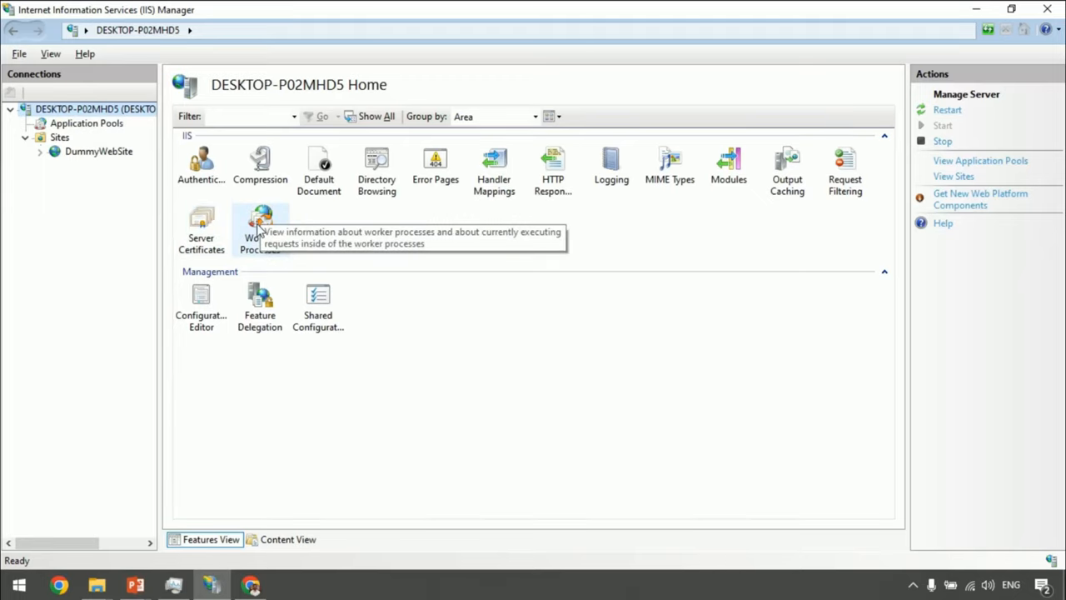
double_click(260, 225)
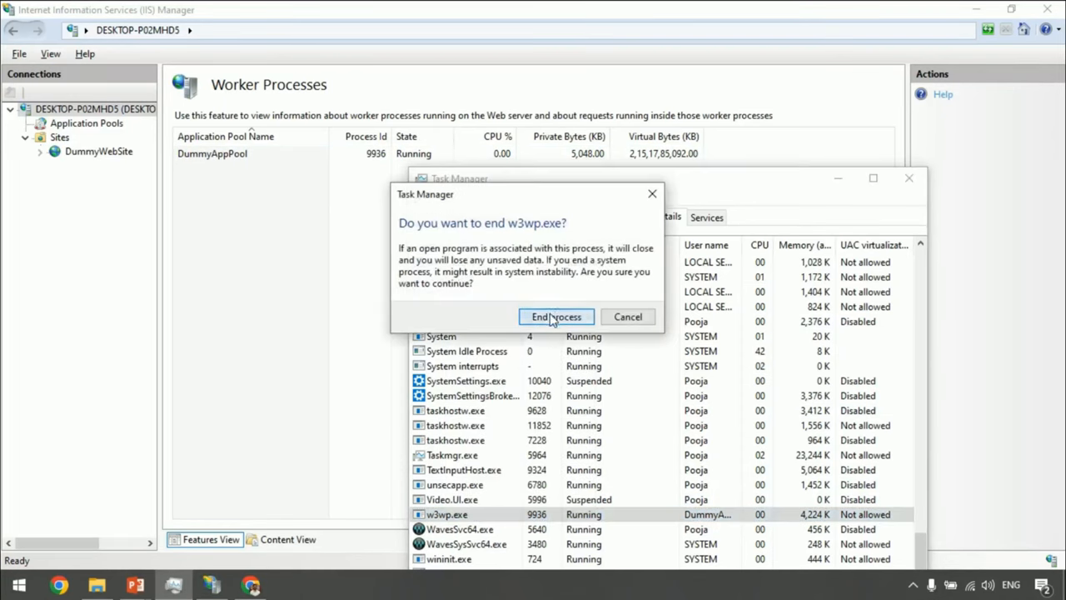
Step: Confirm ending w3wp.exe, then return to the Testing page in Chrome
click(250, 583)
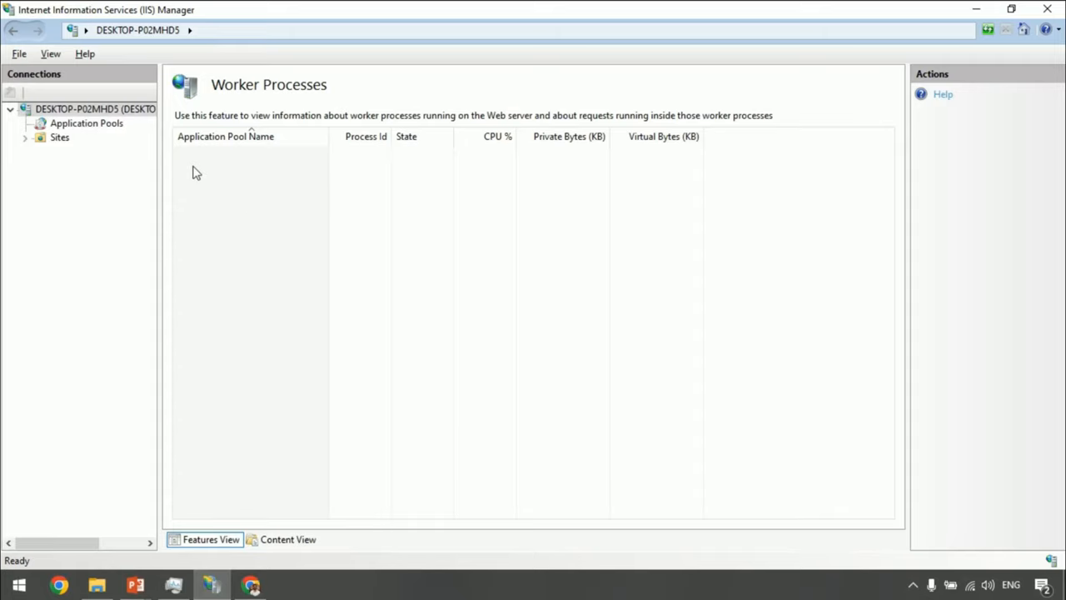
mouse_move(303, 289)
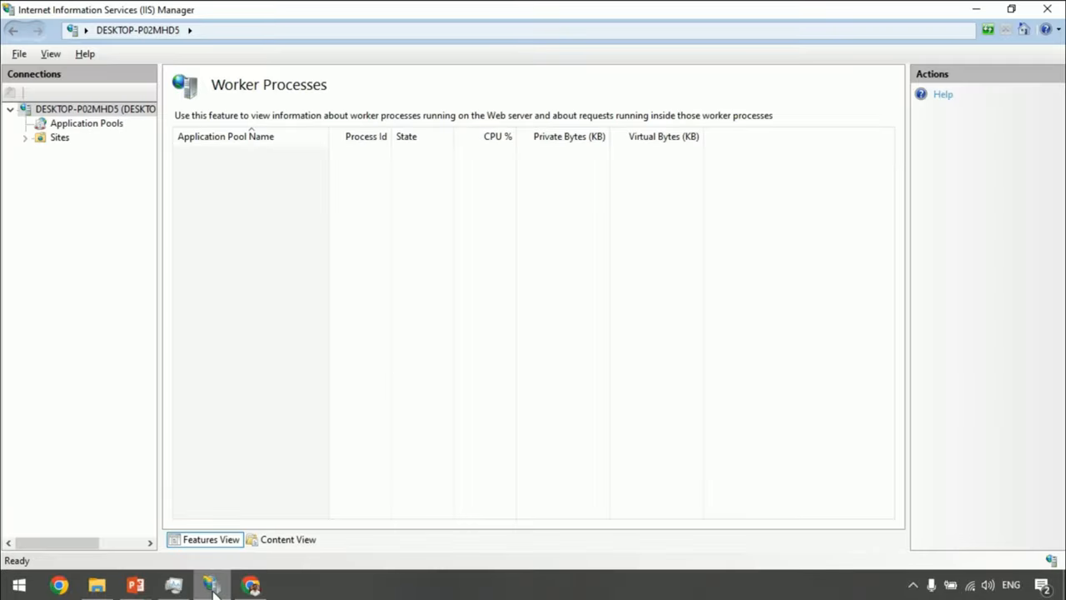
click(250, 585)
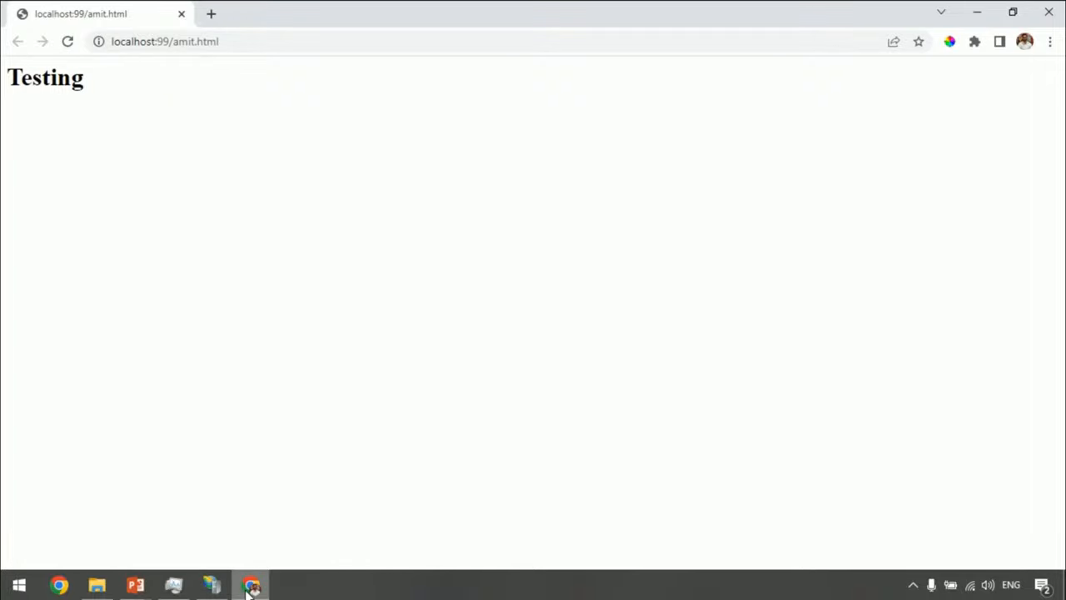
mouse_move(159, 290)
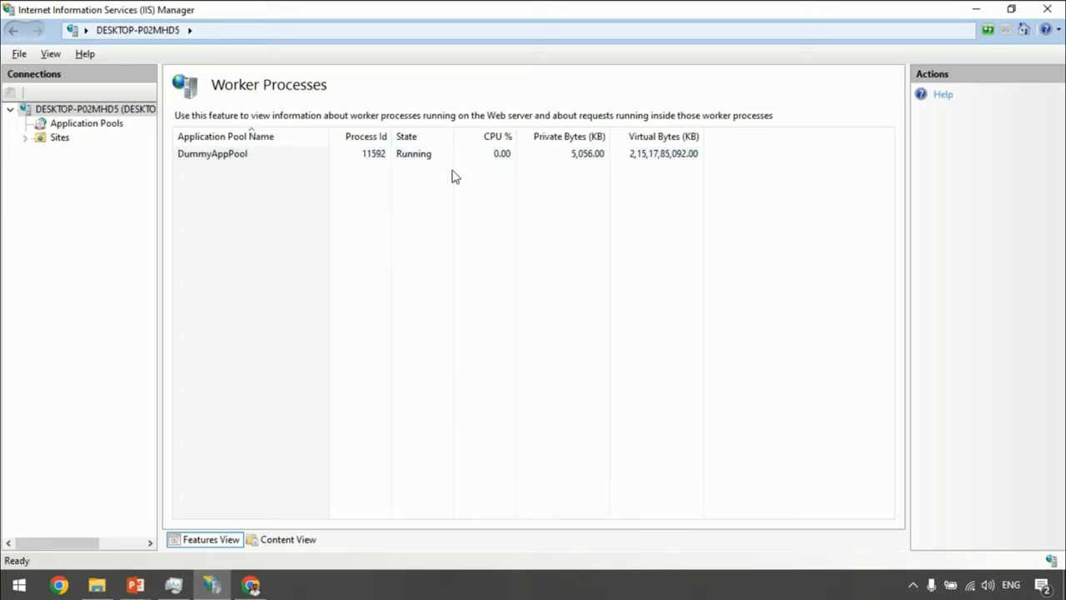
mouse_move(301, 209)
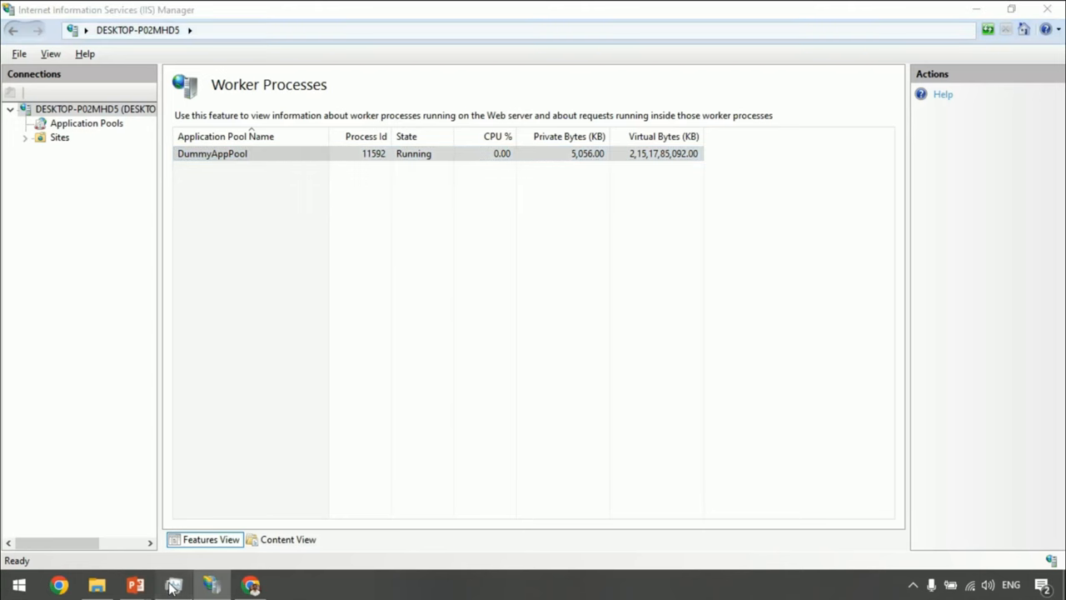
Step: Select DummyAppPool's worker process 11592 and match it to w3wp.exe in Task Manager
click(173, 585)
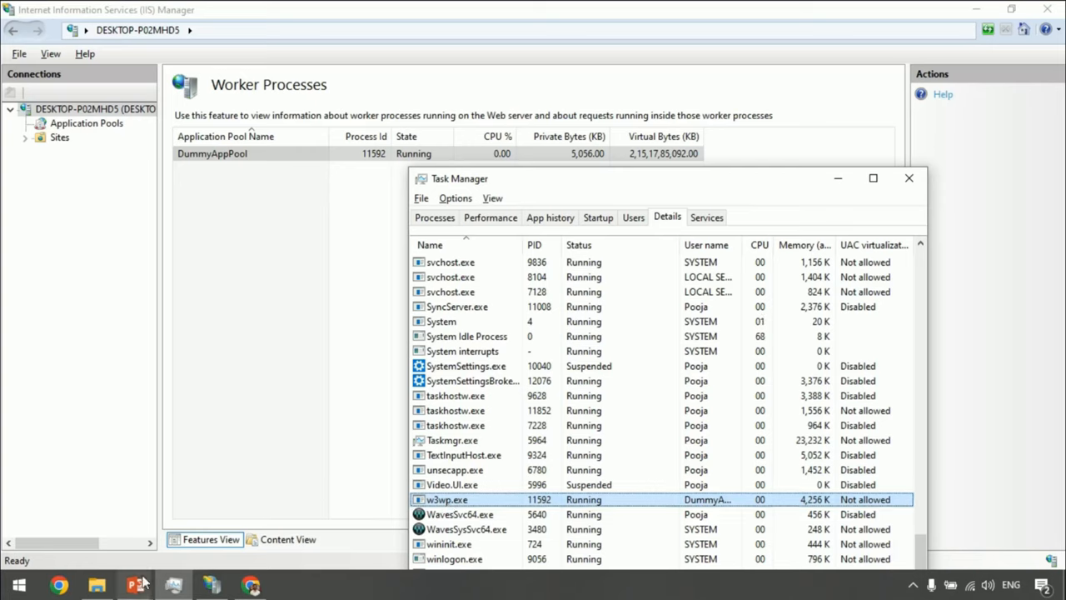
mouse_move(135, 583)
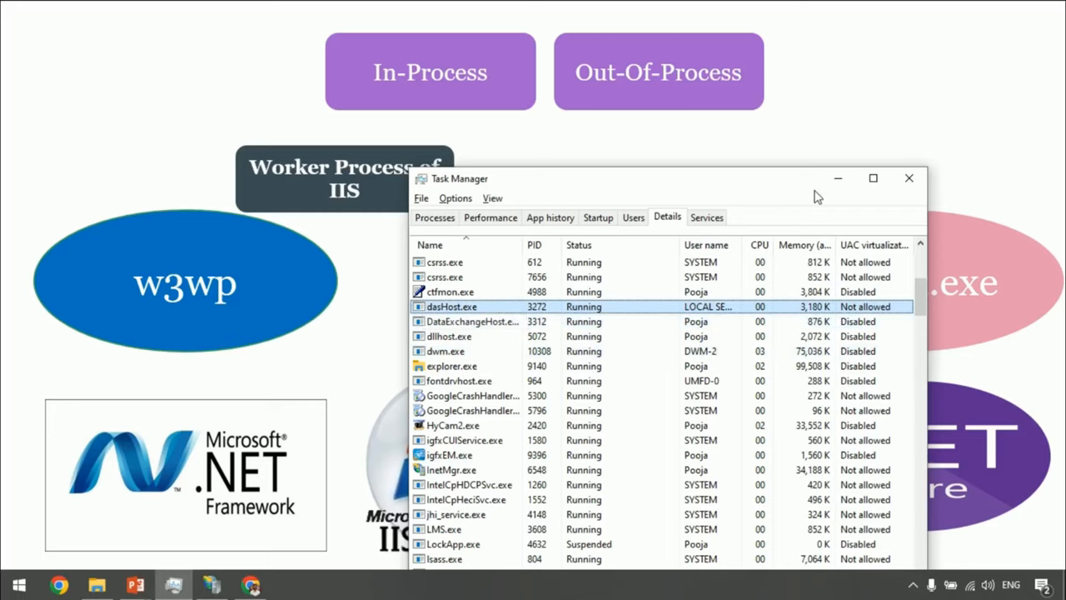
click(287, 583)
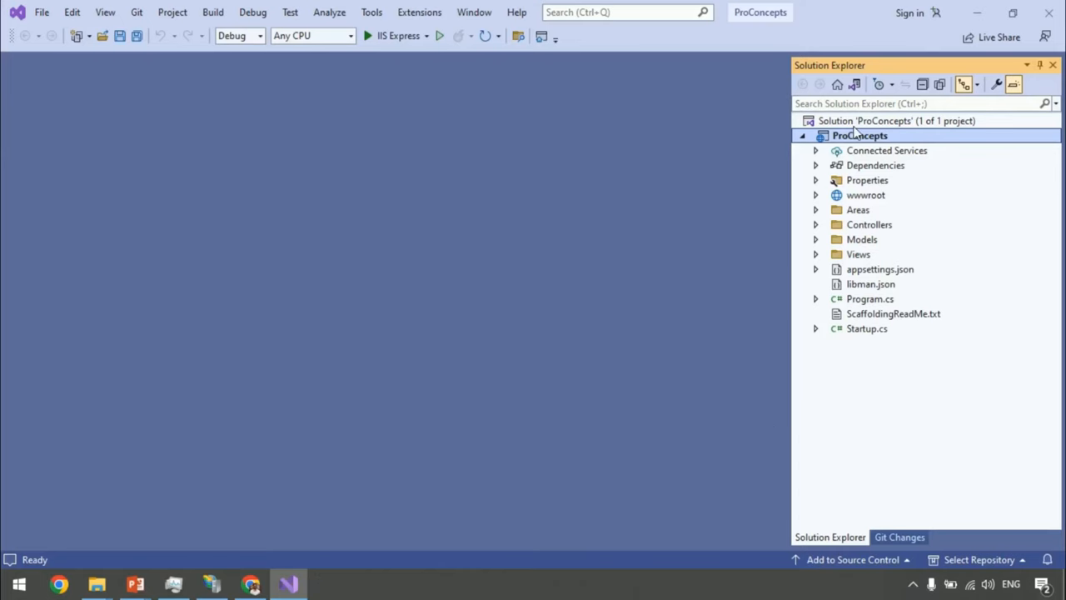
Step: Rebuild the ProConcepts project, then locate dotnet.exe (PID 8096) in Task Manager Details
right_click(859, 135)
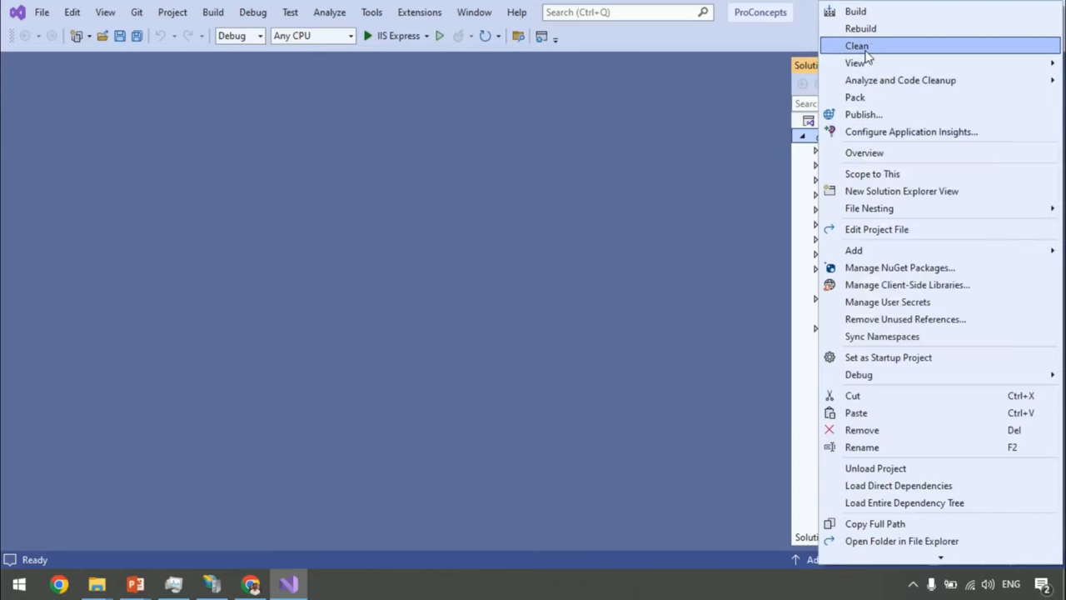
click(859, 28)
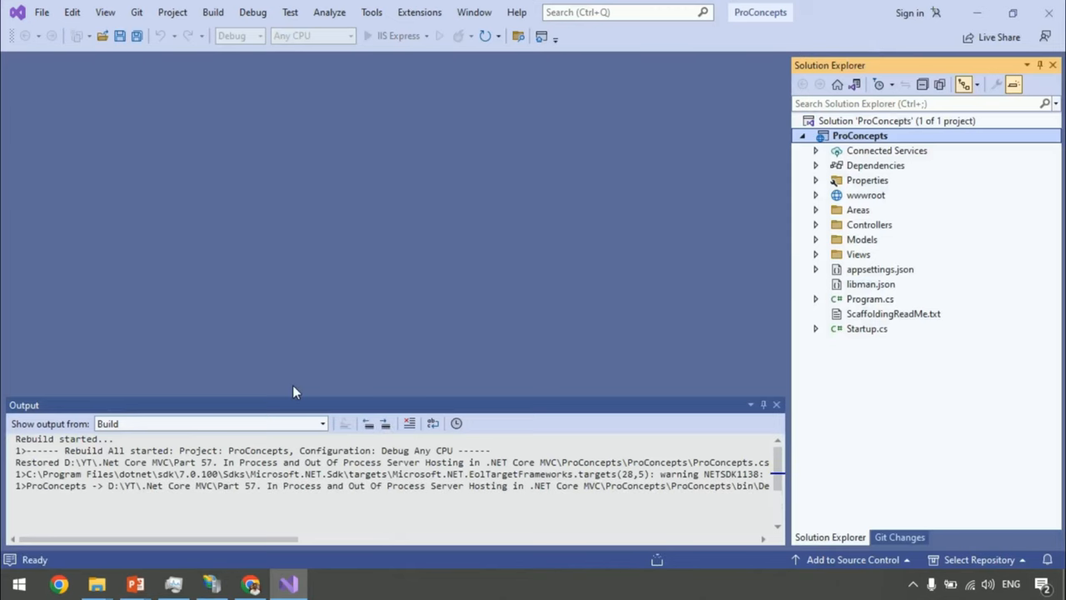
click(173, 583)
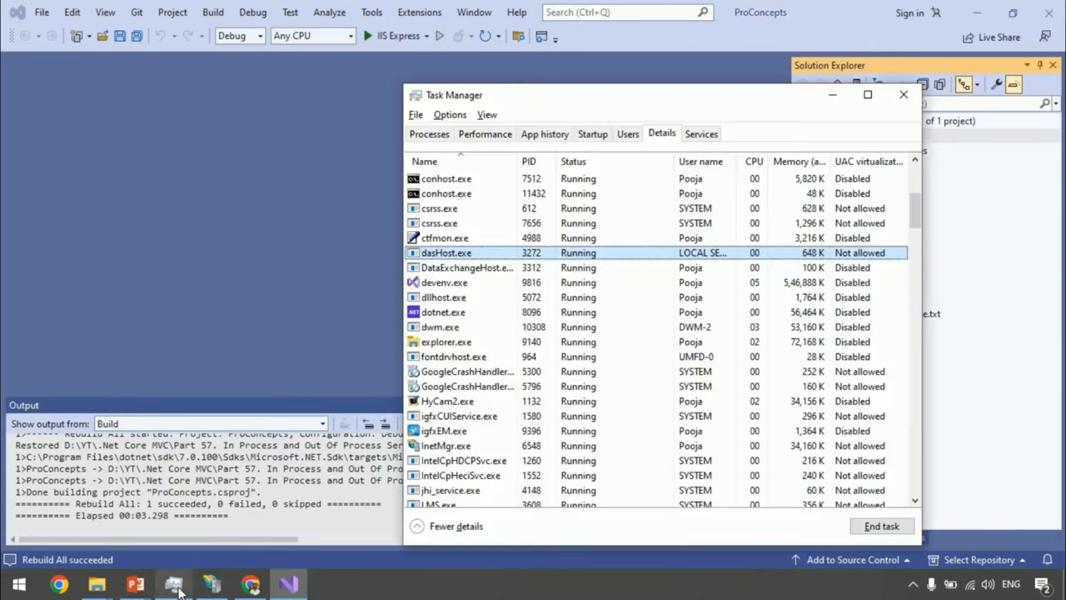
click(443, 311)
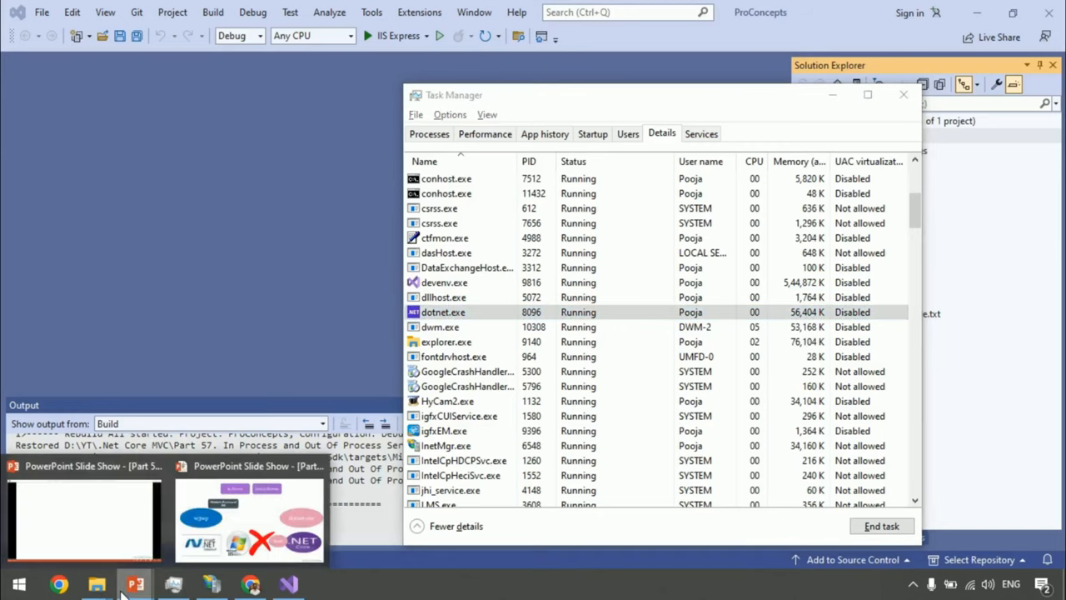
mouse_move(167, 548)
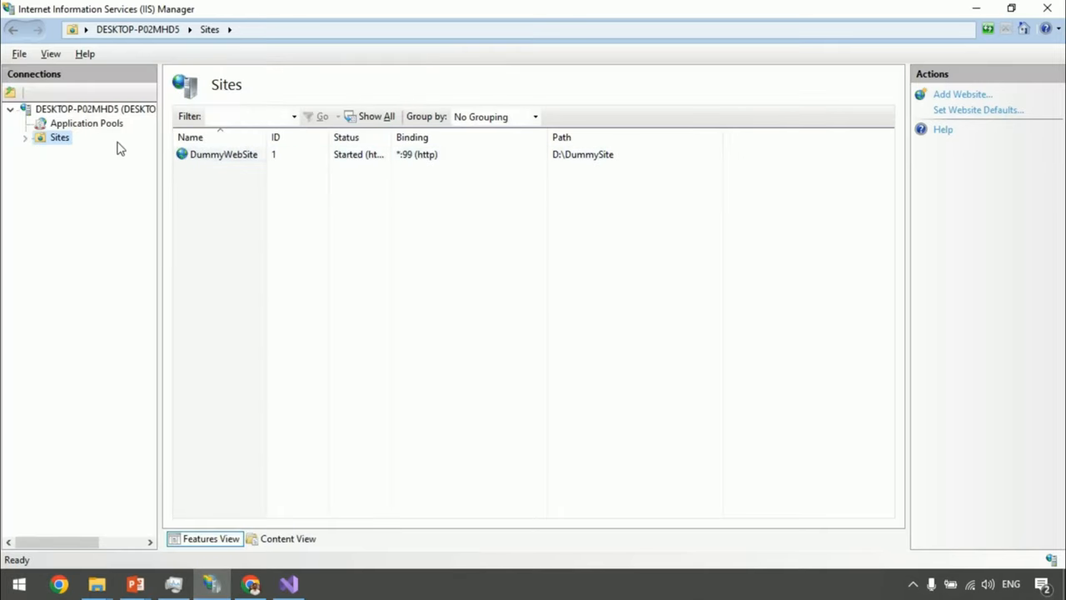
Step: Select the DESKTOP-P02MHD5 server node to show its home page of IIS features
click(86, 124)
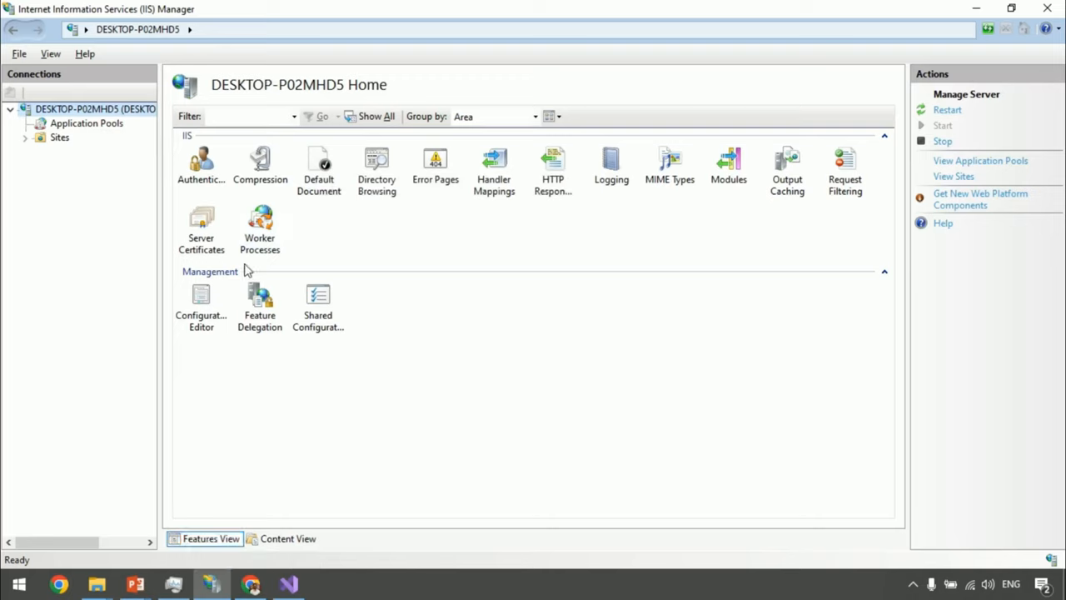
mouse_move(137, 541)
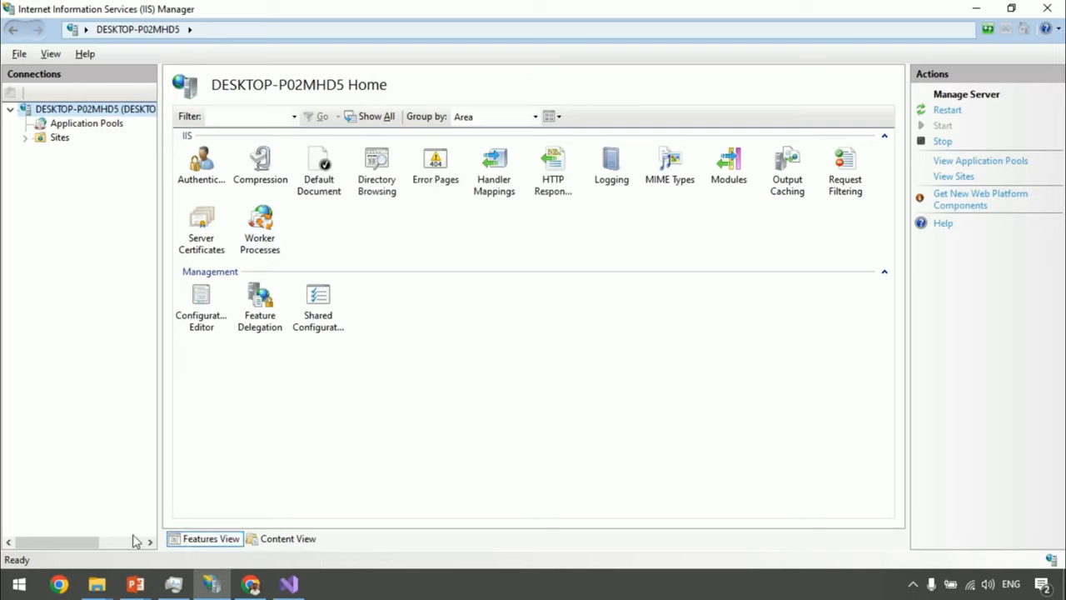